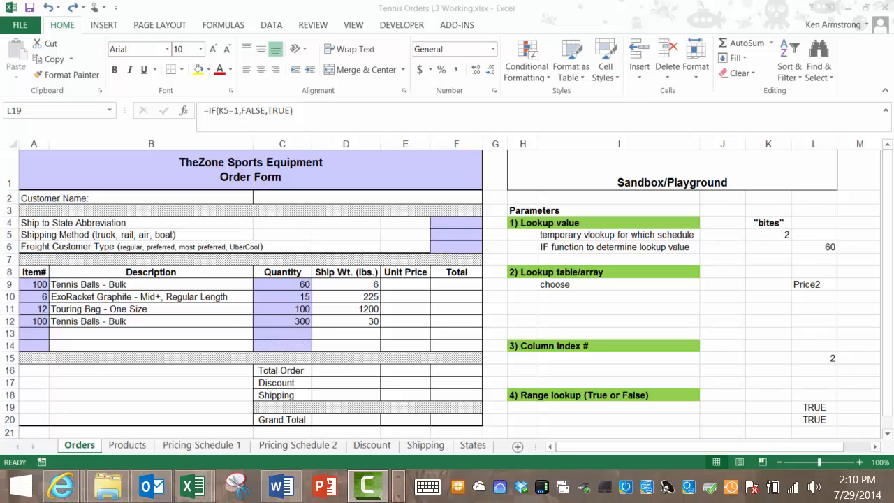
- Review the Column Index # and Range lookup sandbox headings, then set order line A9's item to 5
{"action": "left_click", "coordinate": [812, 406]}
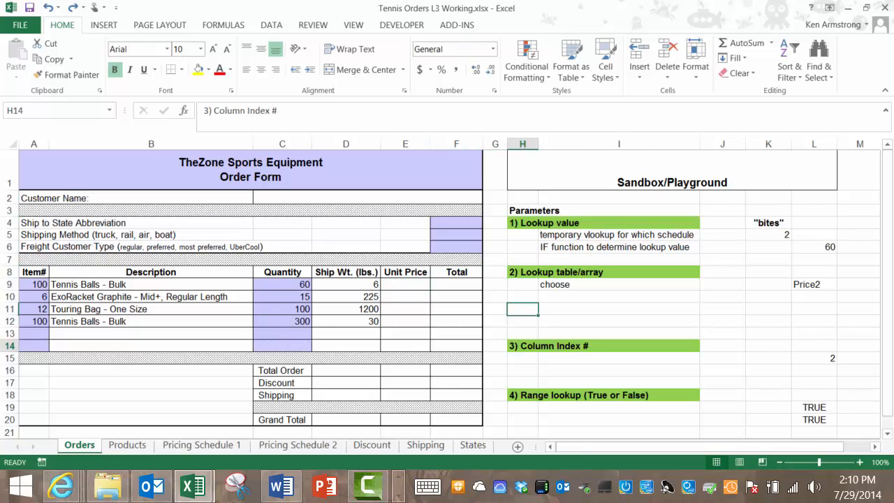
{"action": "left_click", "coordinate": [522, 394]}
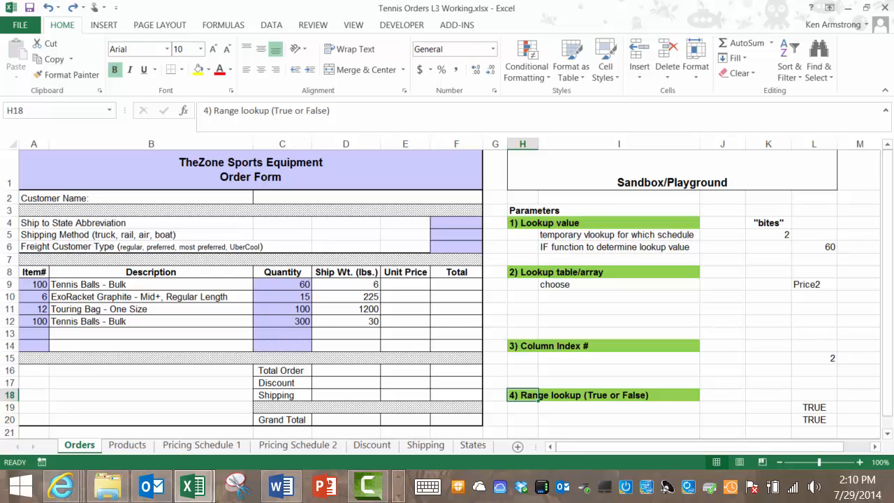
{"action": "left_click", "coordinate": [522, 347]}
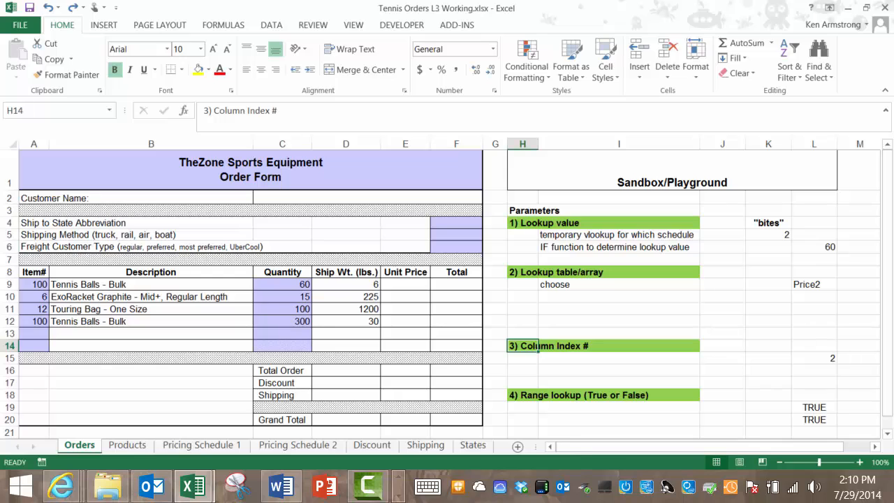
{"action": "left_click", "coordinate": [522, 393]}
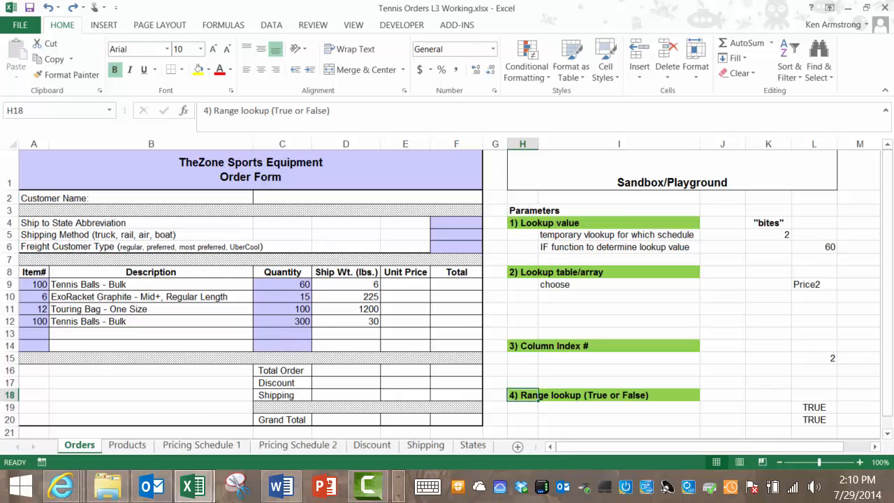
{"action": "left_click", "coordinate": [34, 285]}
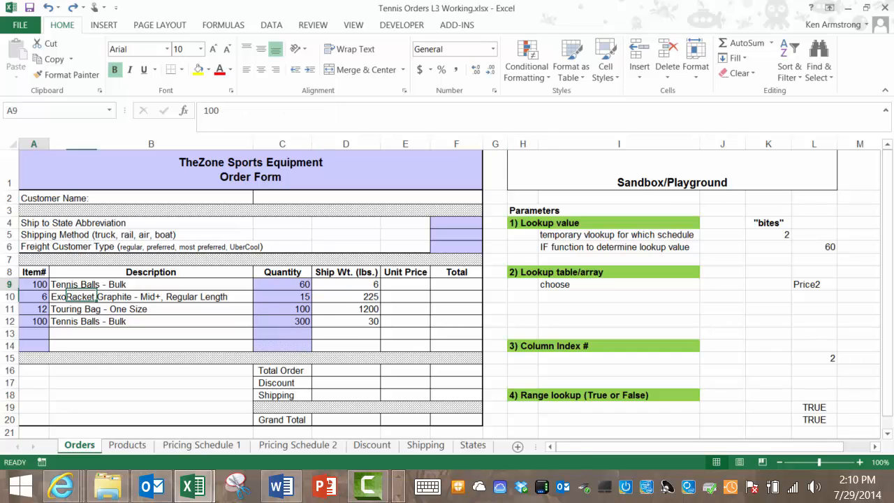
{"action": "type", "text": "5"}
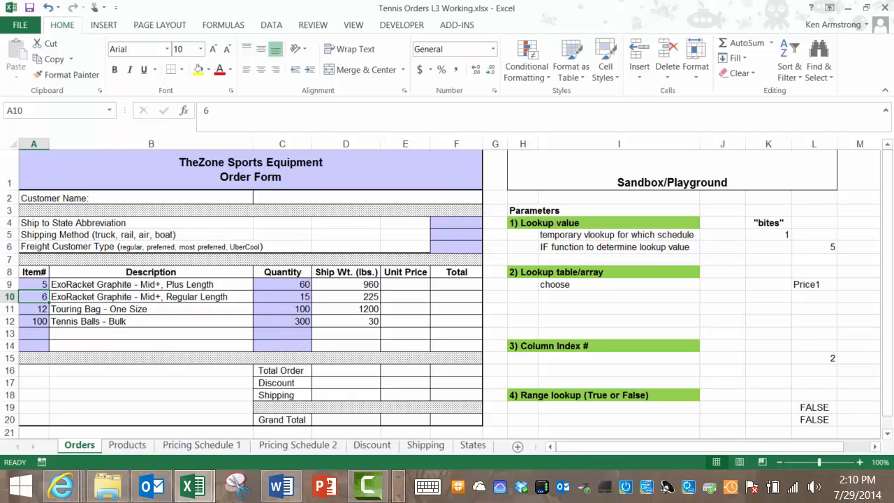
- Check K5's schedule lookup, item 5's schedule on Products, and its price on Pricing Schedule 1
{"action": "left_click", "coordinate": [768, 235]}
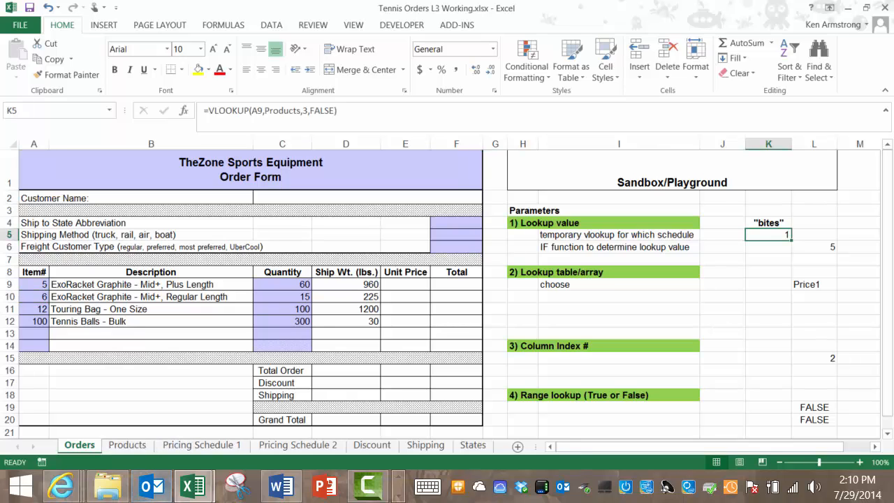
{"action": "left_click", "coordinate": [127, 444]}
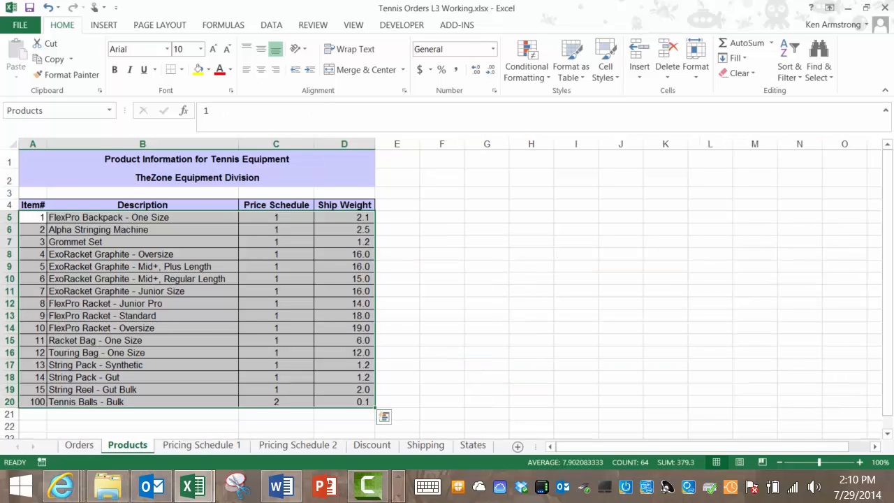
{"action": "left_click", "coordinate": [276, 265]}
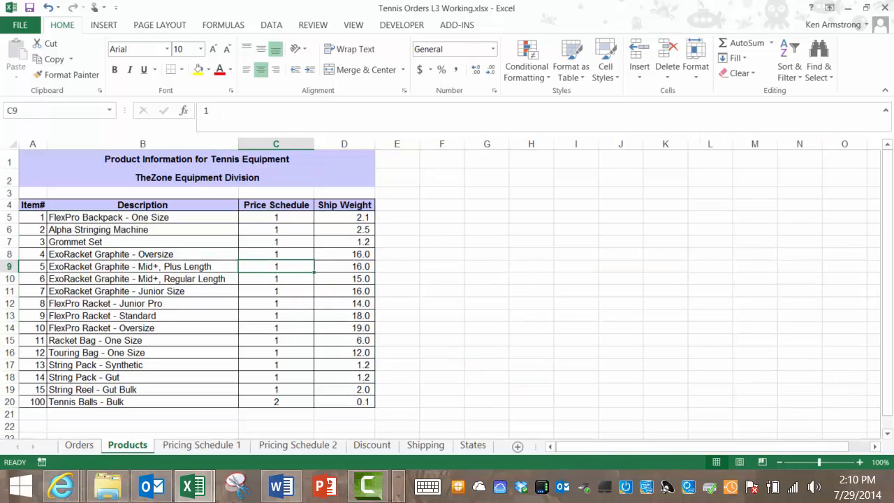
{"action": "left_click", "coordinate": [201, 444]}
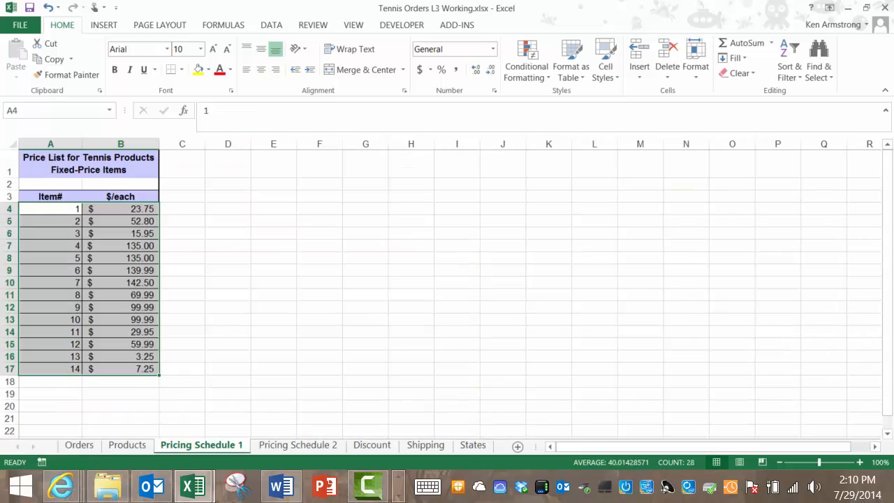
{"action": "left_click", "coordinate": [50, 246]}
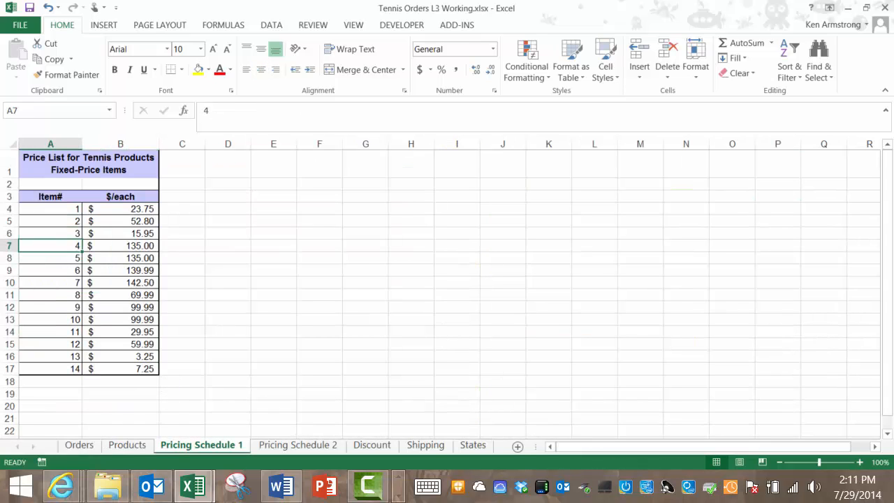
{"action": "left_click", "coordinate": [120, 257]}
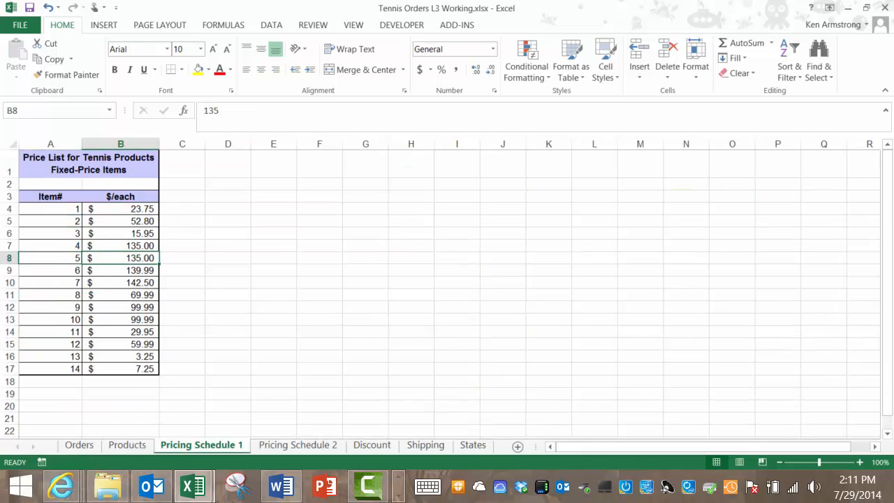
{"action": "left_click", "coordinate": [50, 257]}
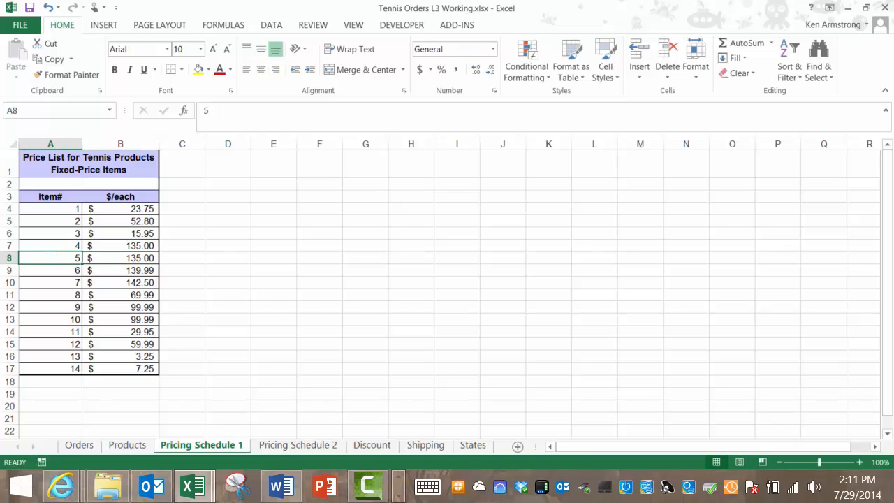
{"action": "left_click", "coordinate": [79, 444]}
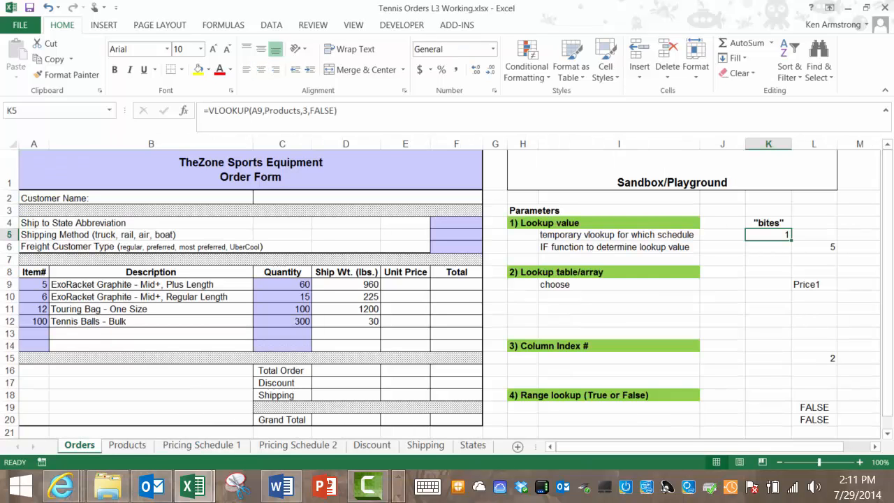
- Inspect the sandbox lookup value (L6), table choice (L9) and range lookup (L19) formulas against Pricing Schedule 1
{"action": "left_click", "coordinate": [812, 246]}
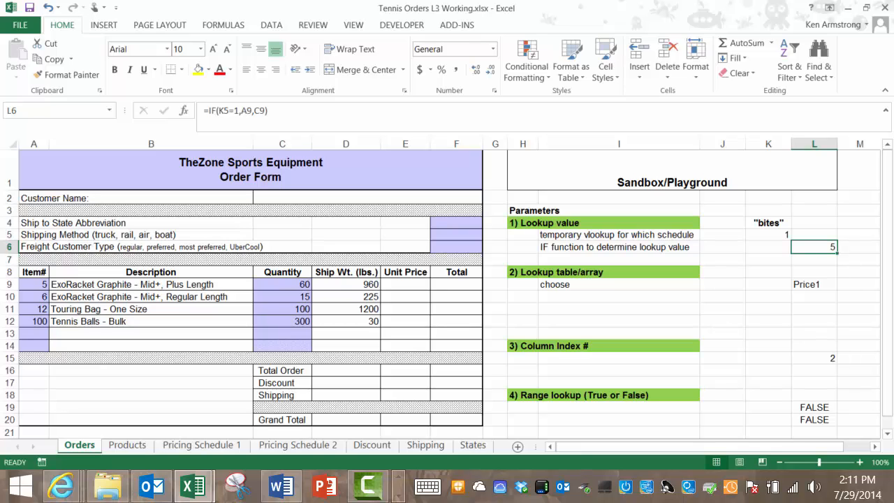
{"action": "left_click", "coordinate": [812, 285]}
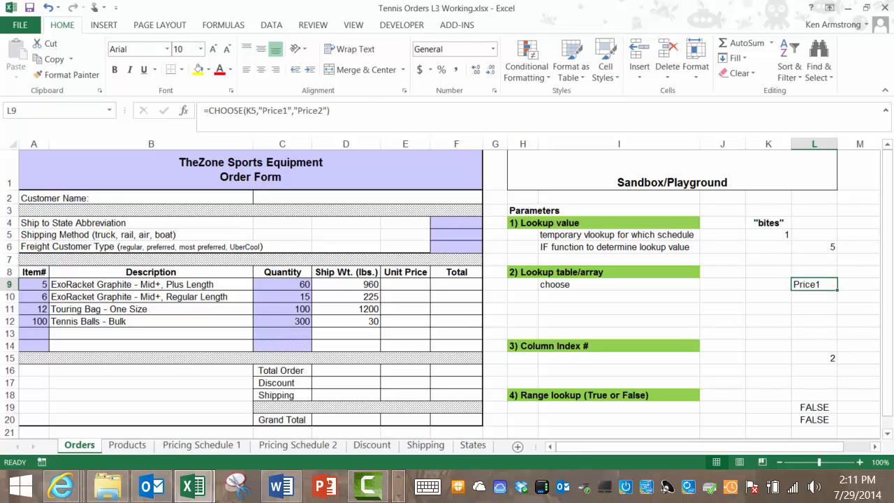
{"action": "mouse_move", "coordinate": [301, 123]}
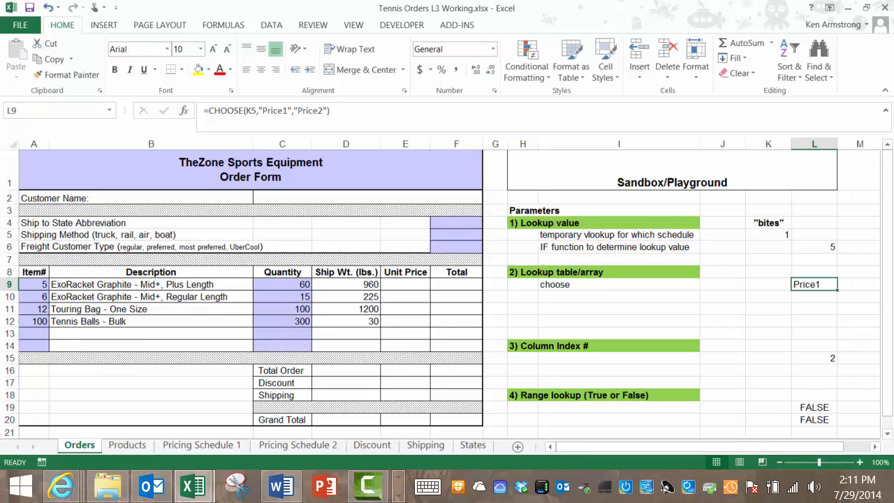
{"action": "left_click", "coordinate": [201, 444]}
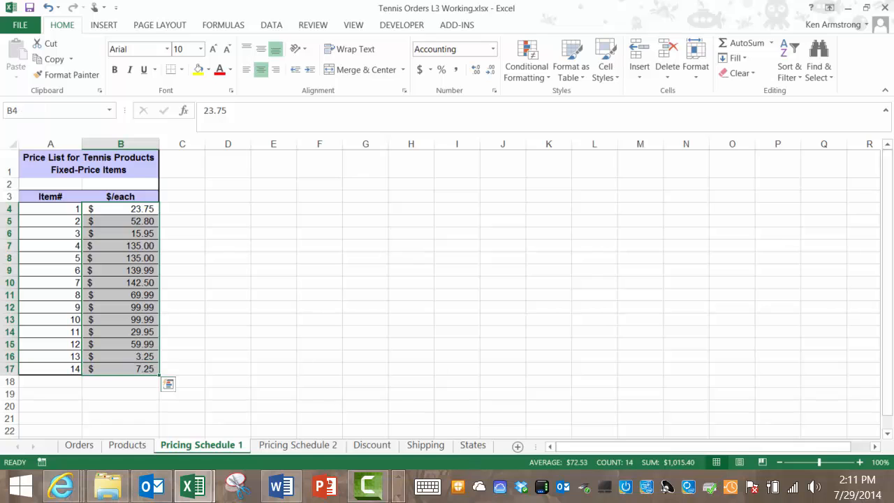
{"action": "left_click", "coordinate": [78, 444]}
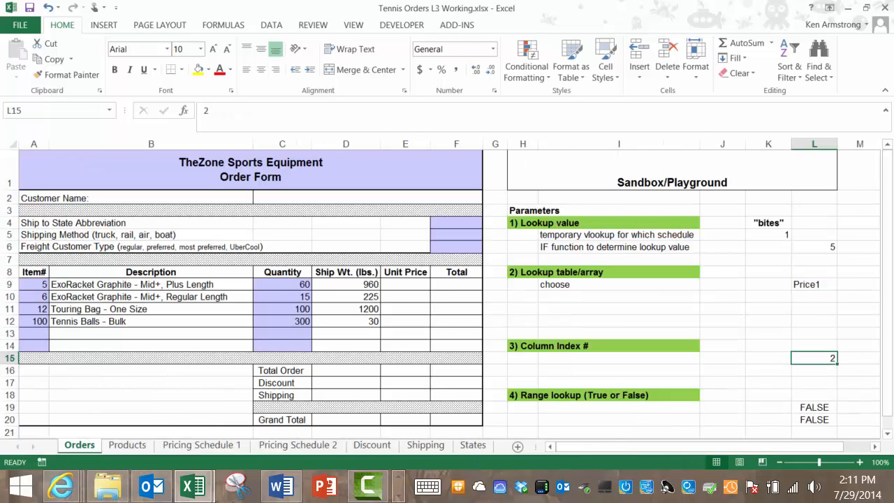
{"action": "left_click", "coordinate": [812, 407]}
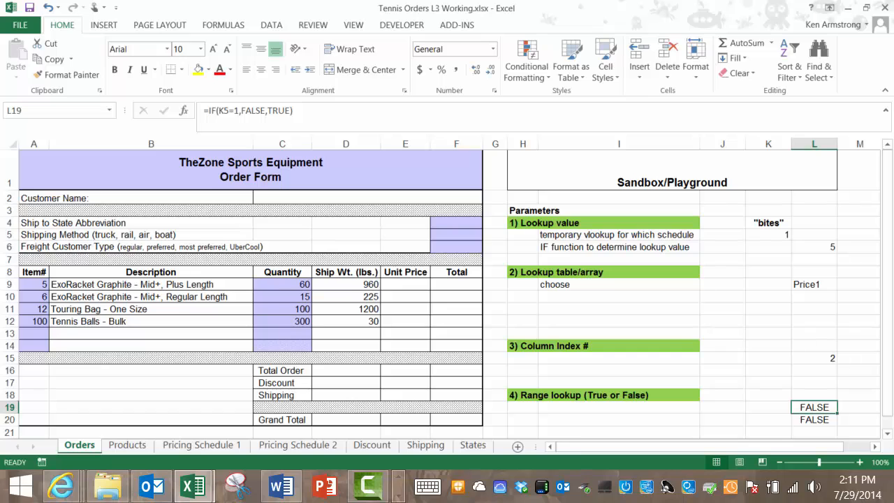
{"action": "left_click", "coordinate": [33, 285]}
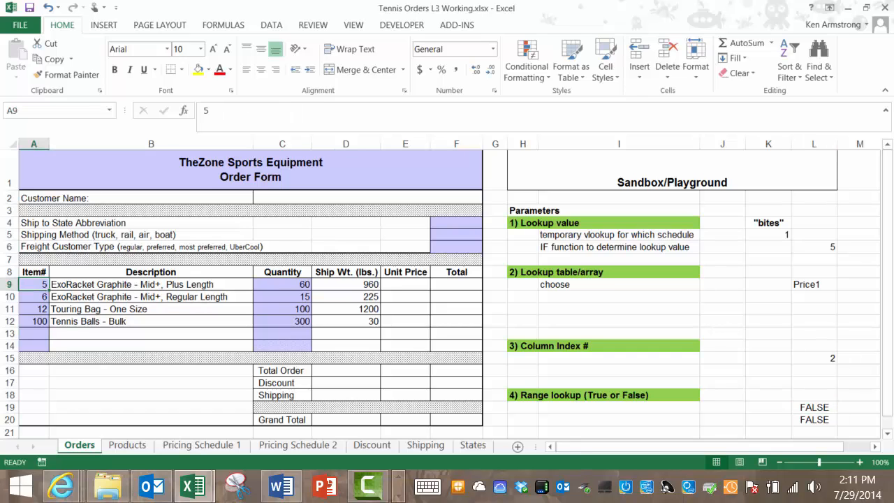
{"action": "type", "text": "100"}
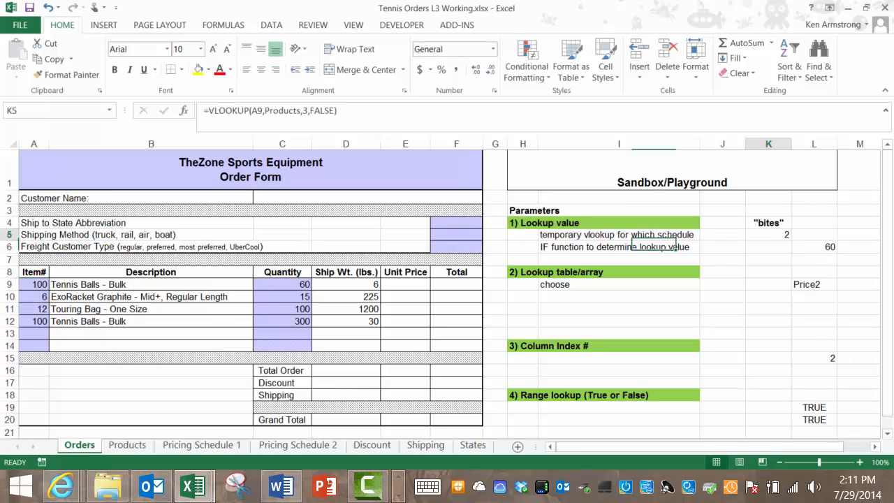
{"action": "left_click", "coordinate": [812, 285]}
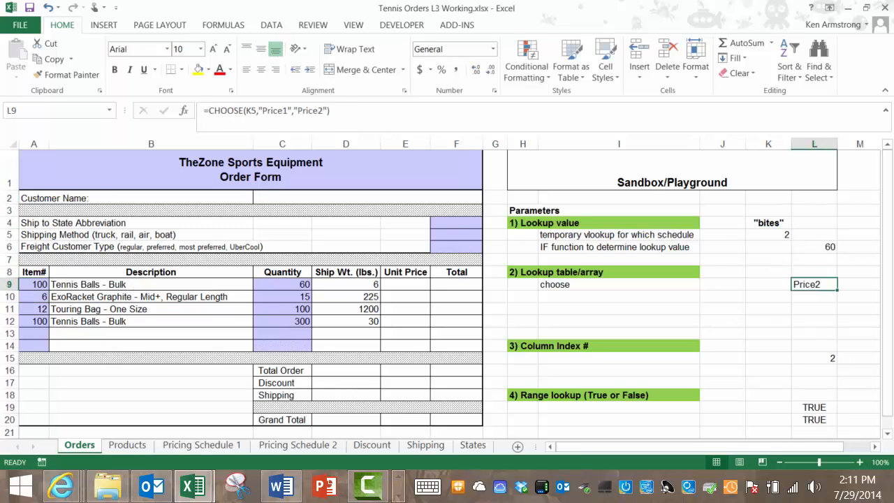
{"action": "left_click", "coordinate": [127, 444]}
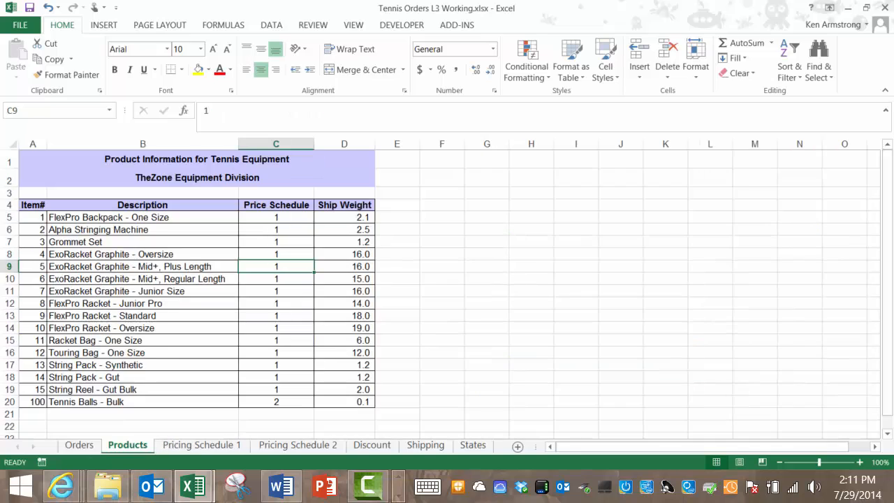
{"action": "left_click", "coordinate": [277, 402]}
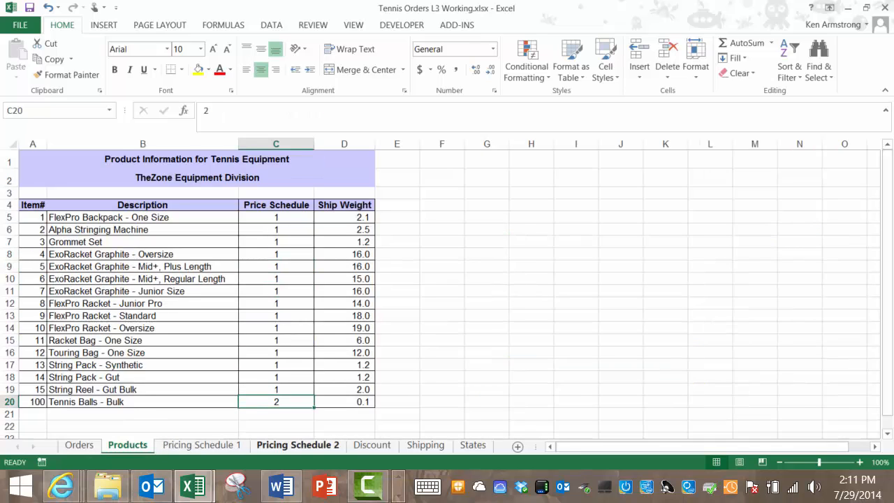
{"action": "left_click", "coordinate": [298, 444]}
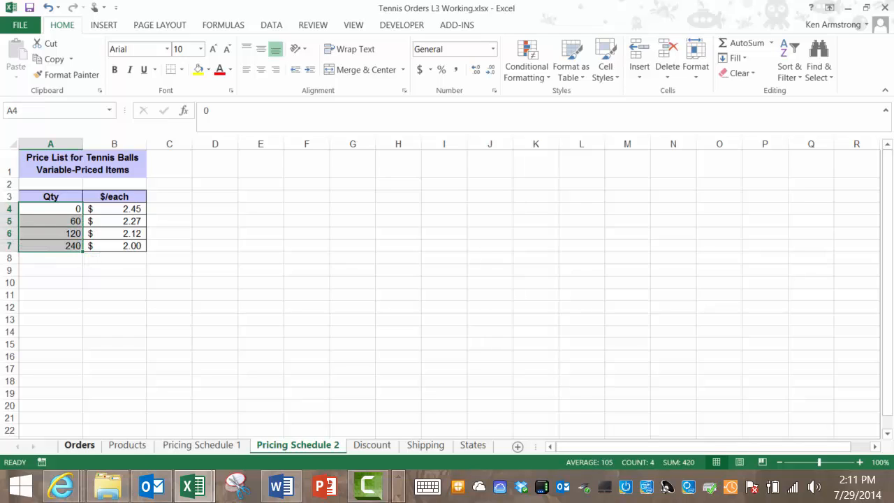
{"action": "left_click", "coordinate": [78, 444]}
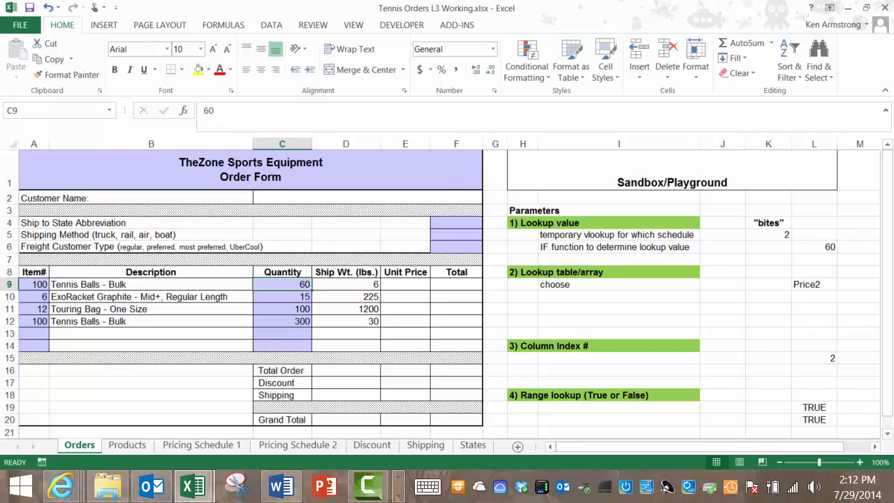
{"action": "left_click", "coordinate": [812, 285]}
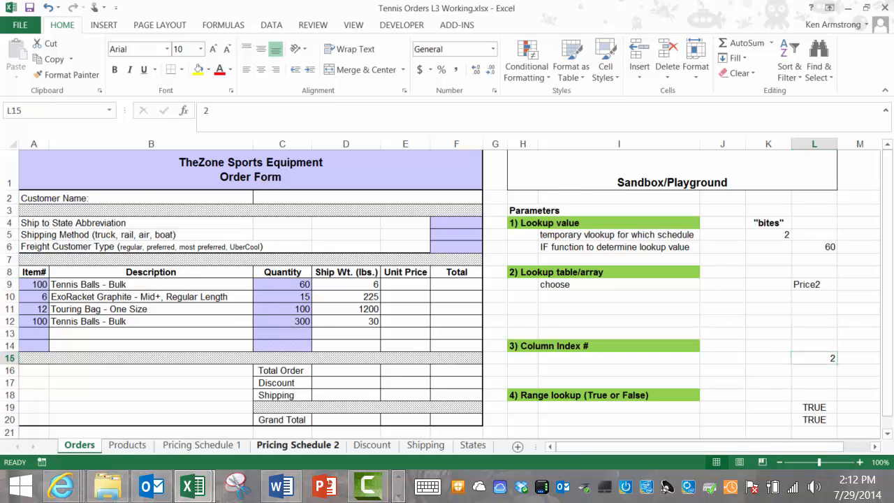
{"action": "left_click", "coordinate": [298, 444]}
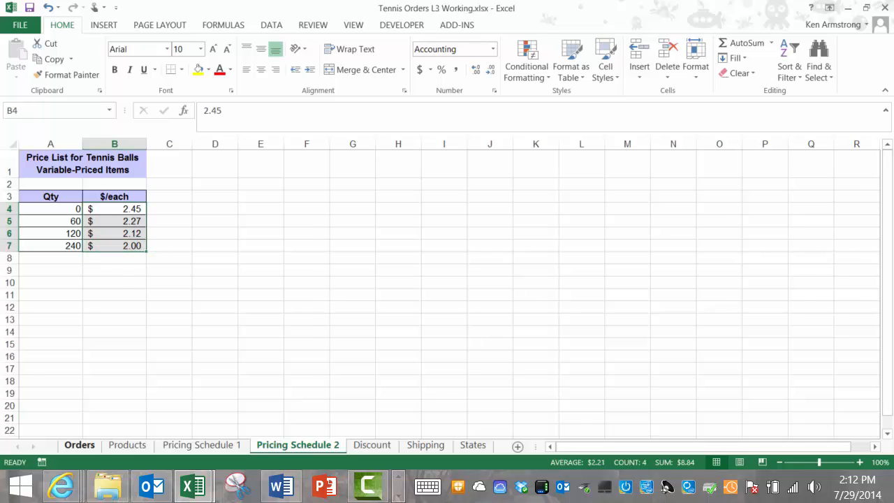
{"action": "left_click", "coordinate": [79, 444]}
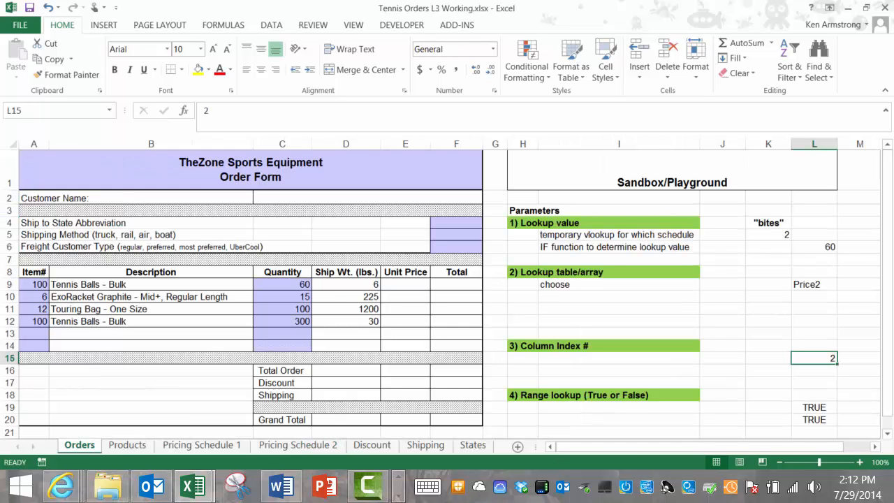
{"action": "left_click", "coordinate": [813, 406]}
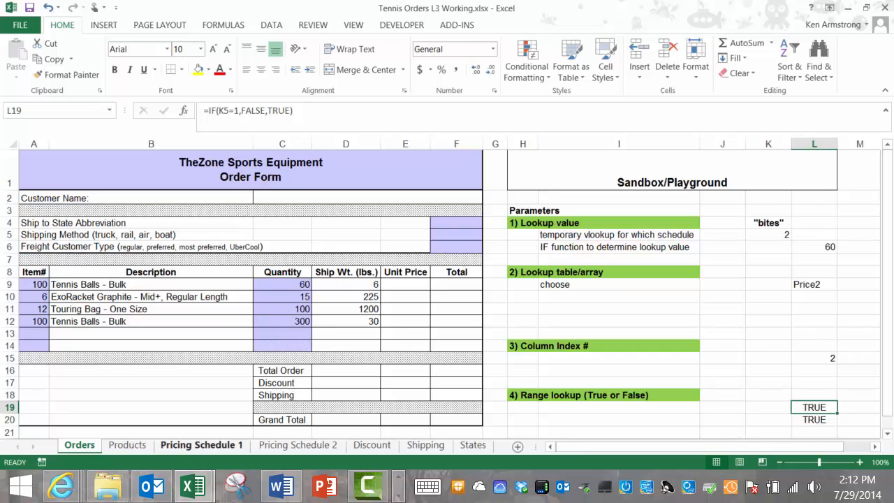
{"action": "left_click", "coordinate": [297, 444]}
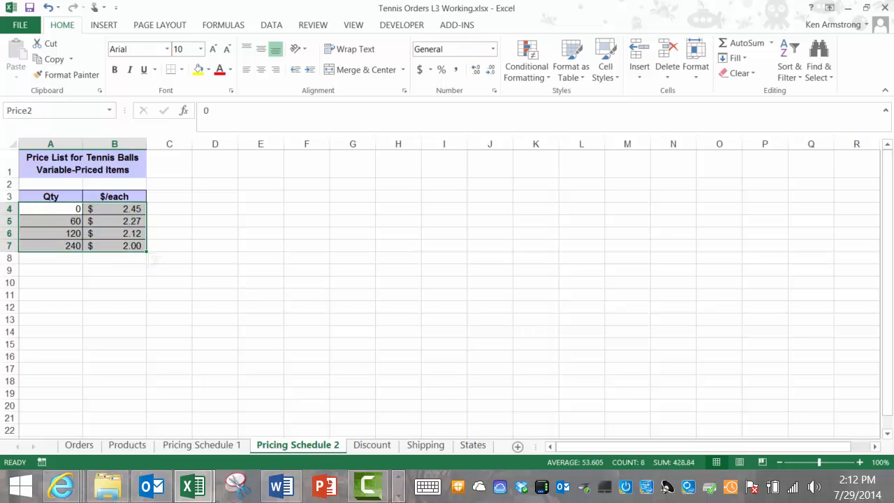
{"action": "left_click", "coordinate": [78, 444]}
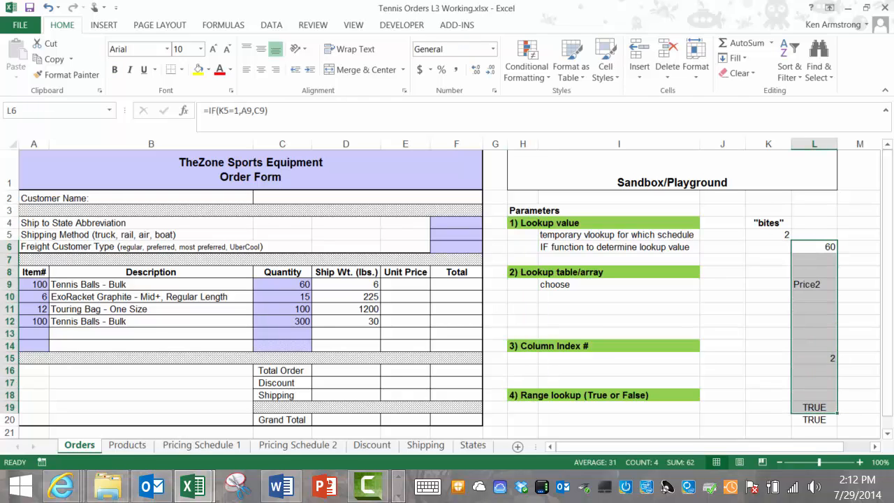
{"action": "left_click", "coordinate": [813, 419]}
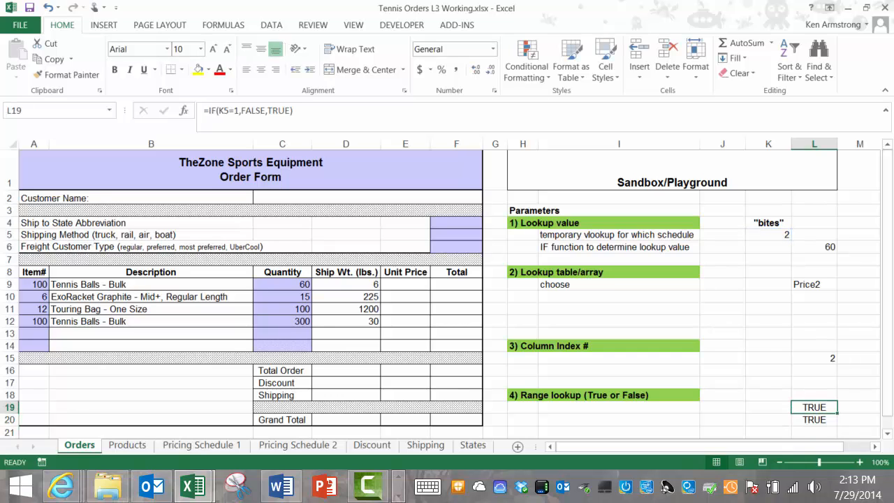
{"action": "left_click", "coordinate": [813, 418]}
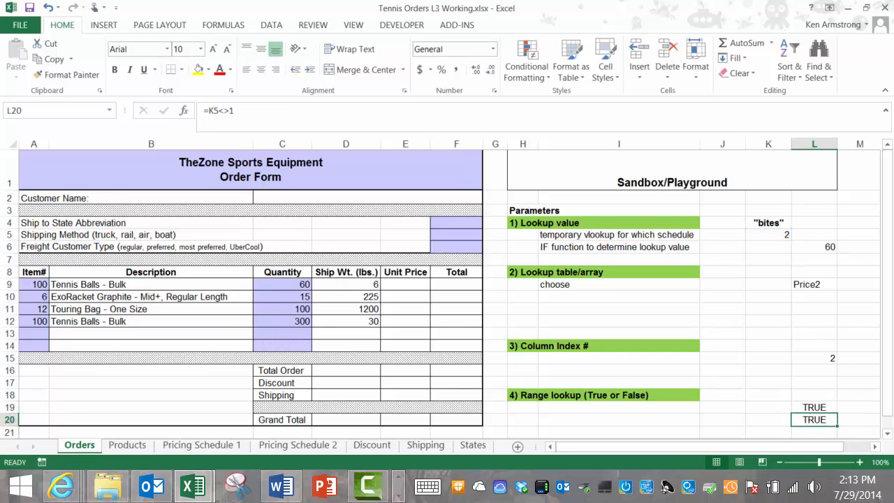
{"action": "left_click", "coordinate": [813, 406]}
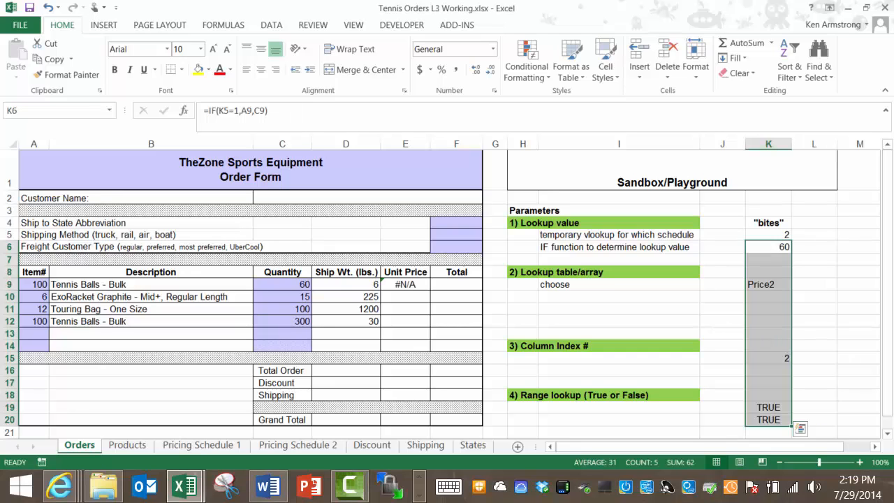
- Re-enter E9's unit price as =VLOOKUP(K6,K9,K15,K19) using the sandbox parameter cells
{"action": "left_click", "coordinate": [768, 408]}
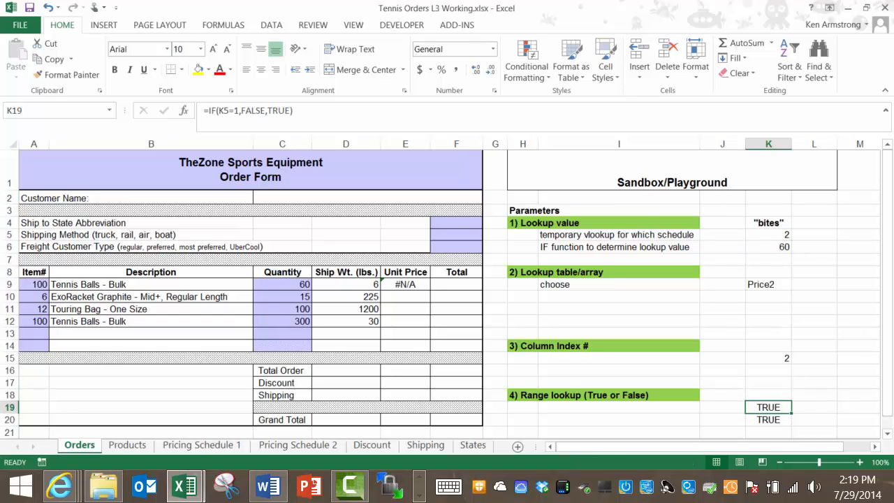
{"action": "left_click", "coordinate": [404, 285]}
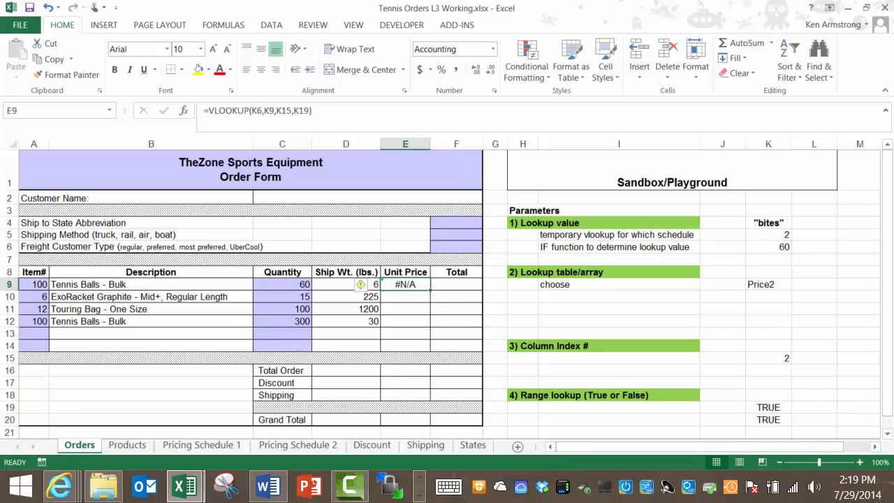
{"action": "key", "text": "Delete"}
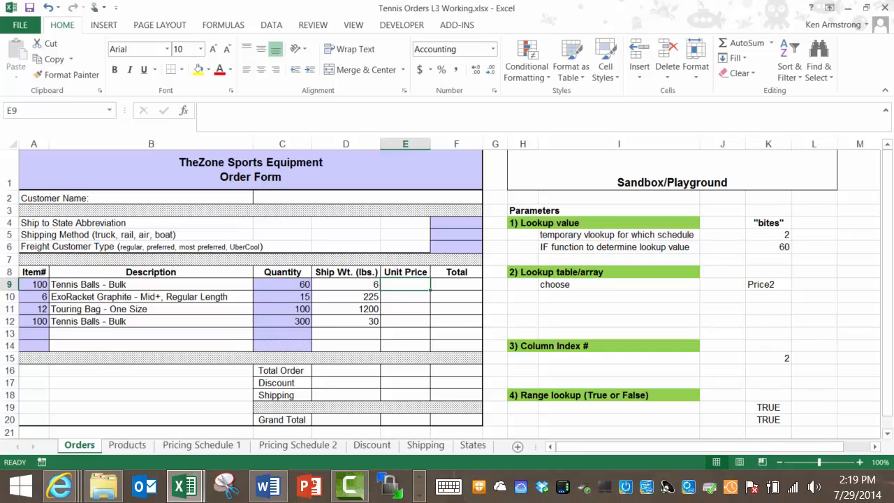
{"action": "type", "text": "=vl"}
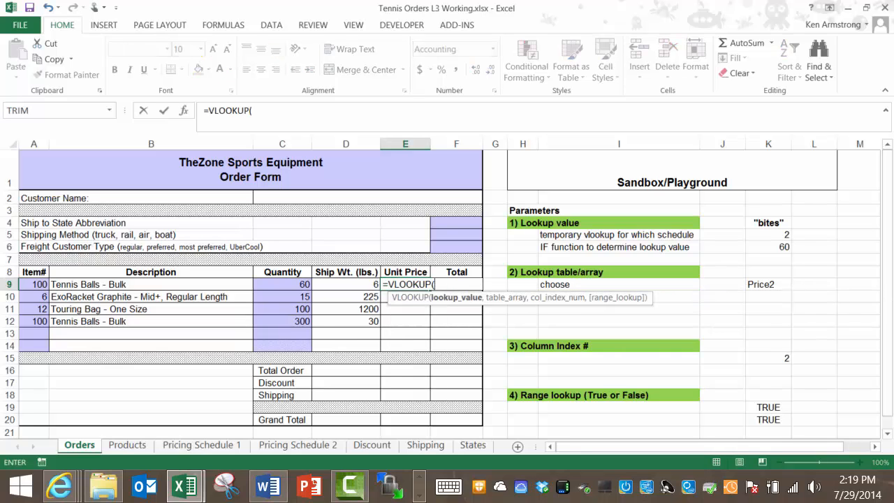
{"action": "left_click", "coordinate": [768, 246]}
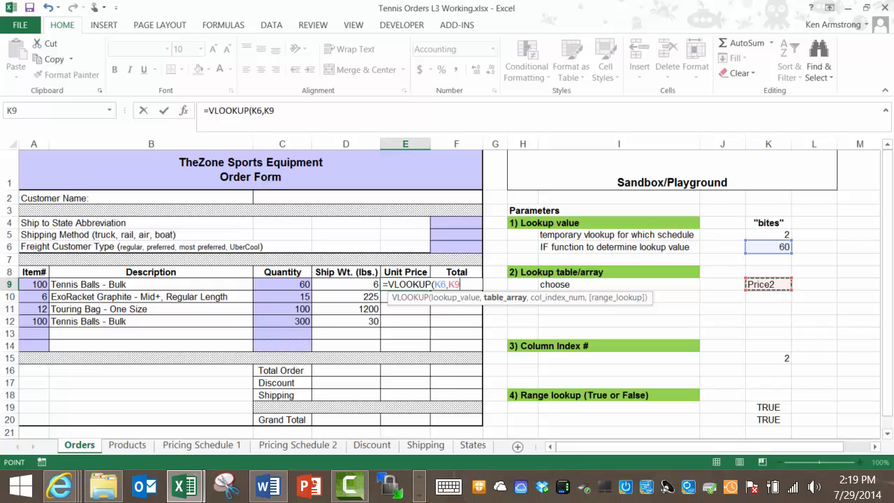
{"action": "left_click", "coordinate": [768, 358]}
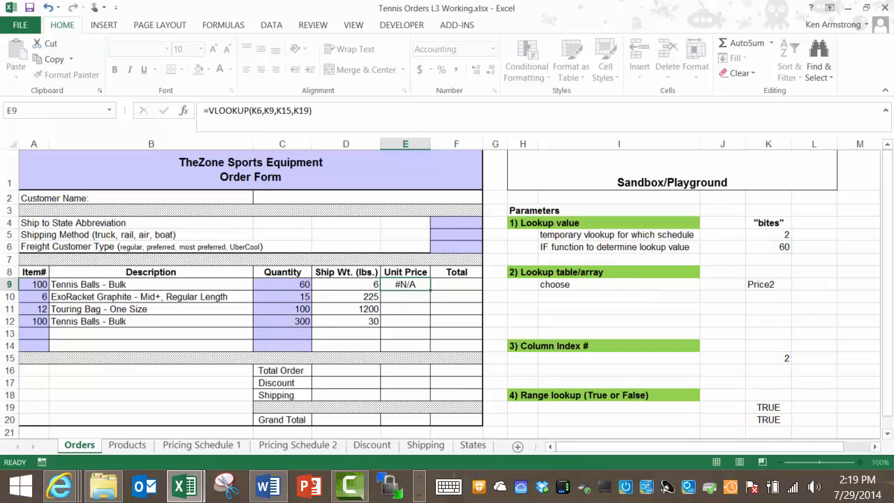
{"action": "left_click", "coordinate": [405, 296]}
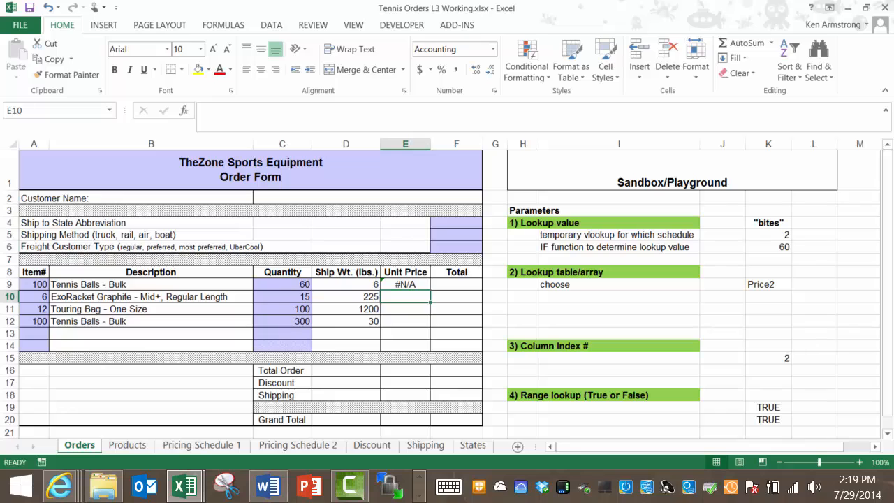
- Replace E9's K6 reference with the copied IF(K5=1,A9,C9) lookup-value formula from K6
{"action": "left_click", "coordinate": [405, 284]}
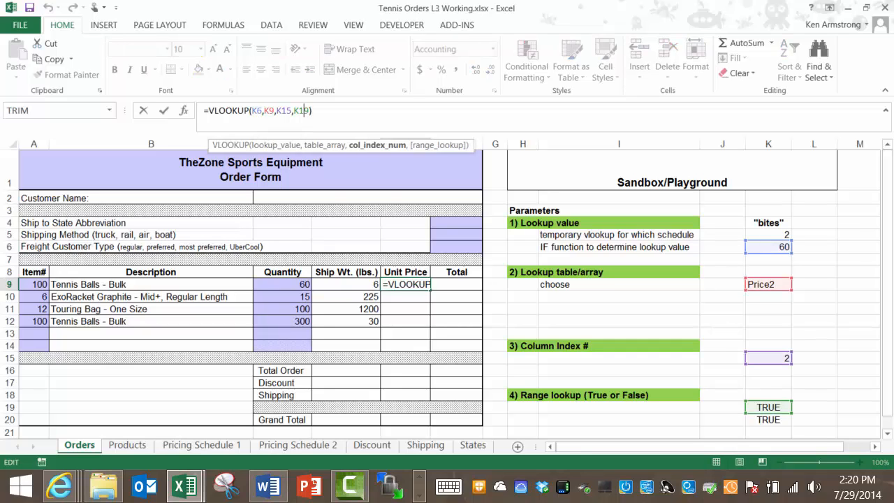
{"action": "type", "text": "9"}
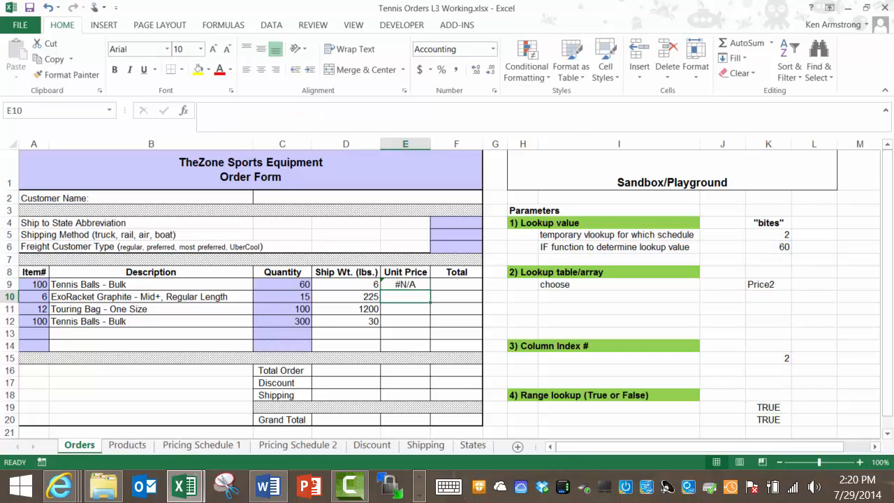
{"action": "left_click", "coordinate": [768, 246]}
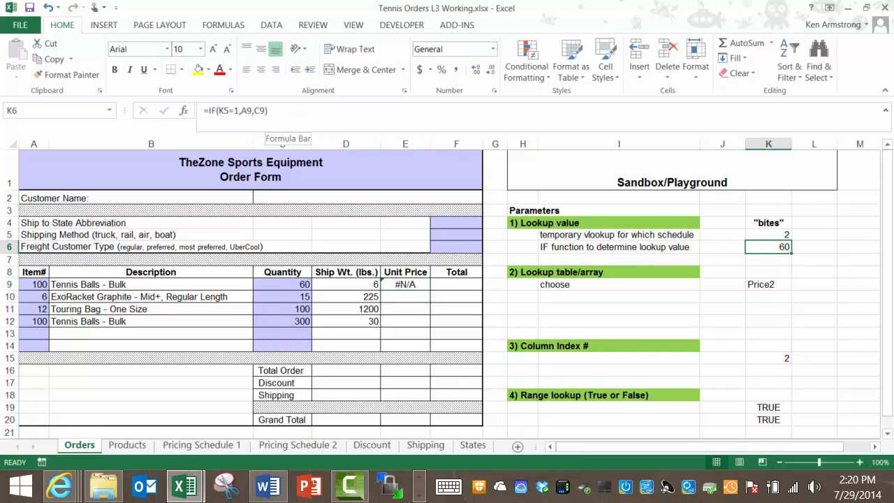
{"action": "double_click", "coordinate": [768, 245]}
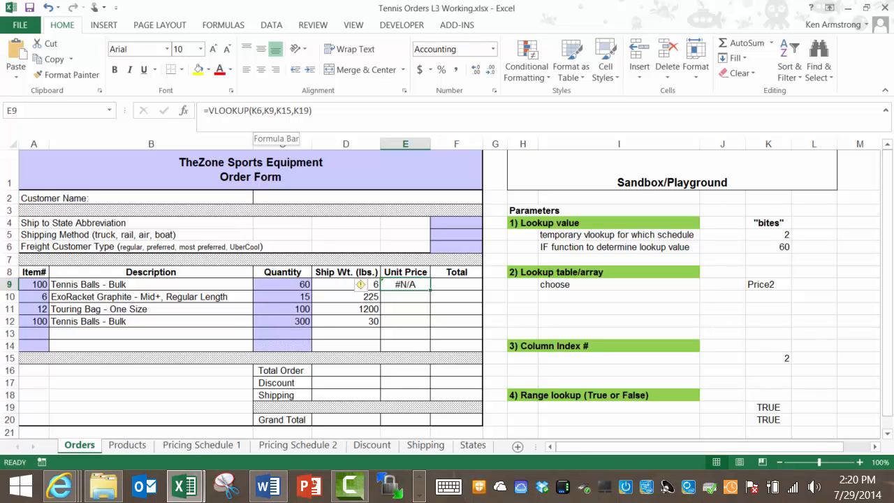
{"action": "double_click", "coordinate": [405, 285]}
{"action": "type", "text": "IF(K5=1,A9,C9"}
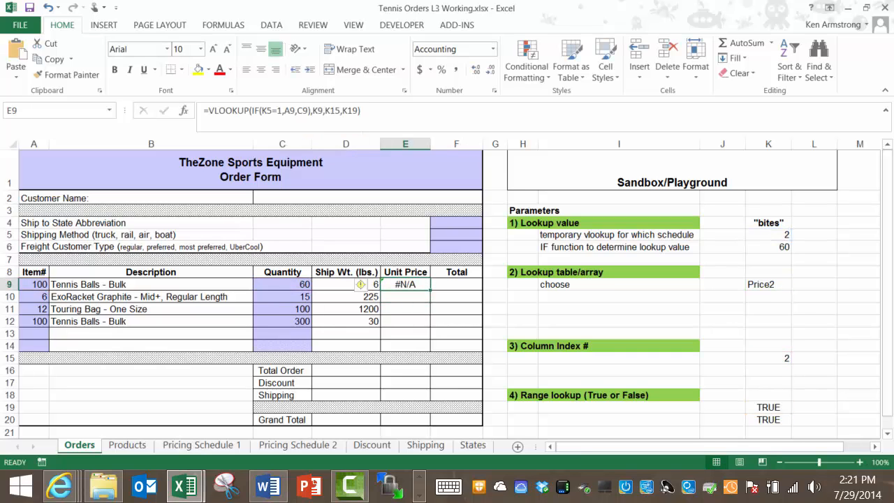
- Embed CHOOSE(K5,Price1,Price2) as E9's table argument so the first Unit Price shows $2.27
{"action": "left_click", "coordinate": [768, 285]}
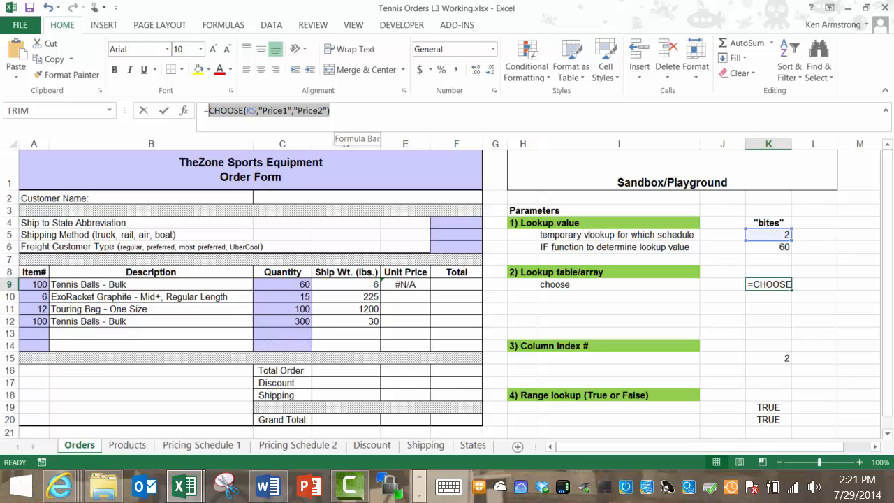
{"action": "right_click", "coordinate": [252, 110]}
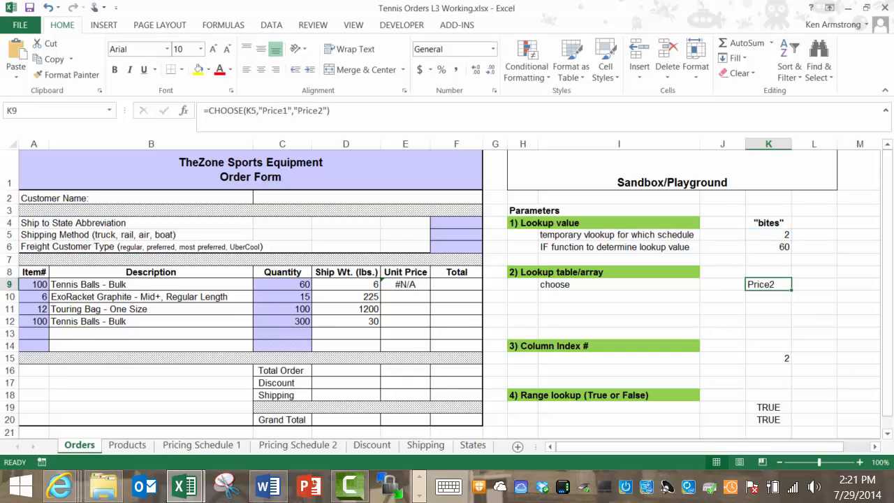
{"action": "left_click", "coordinate": [405, 285]}
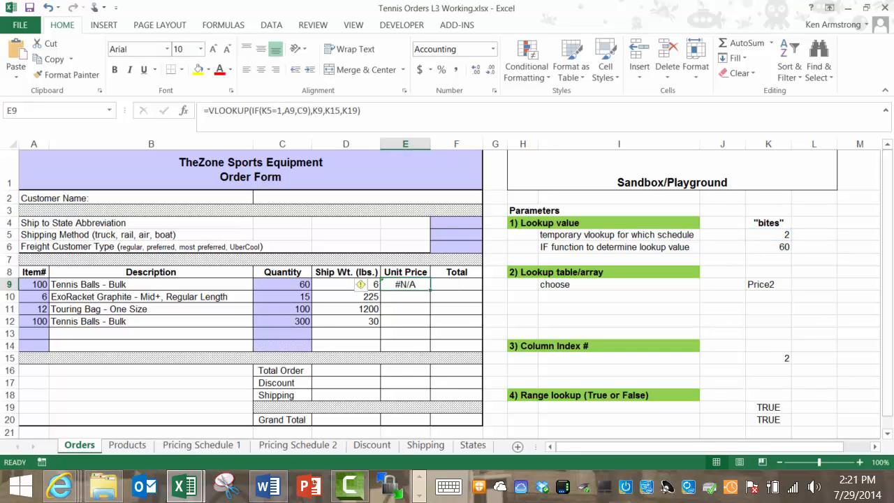
{"action": "mouse_move", "coordinate": [346, 143]}
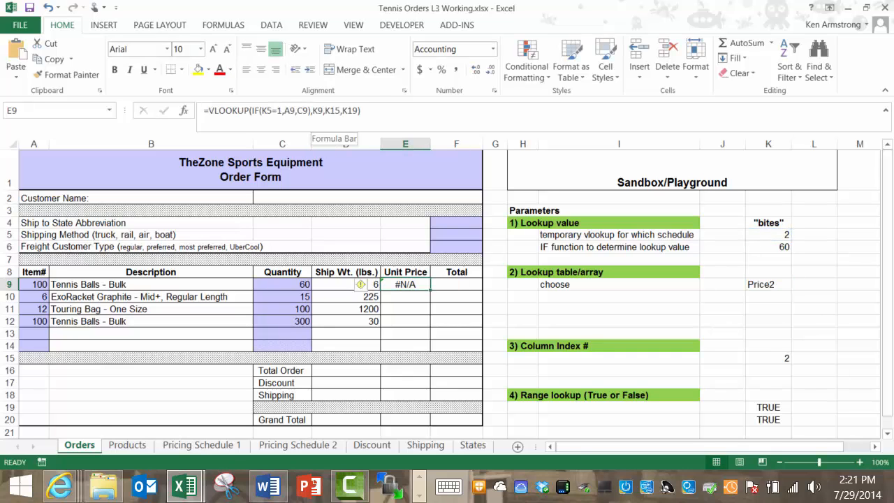
{"action": "double_click", "coordinate": [405, 285]}
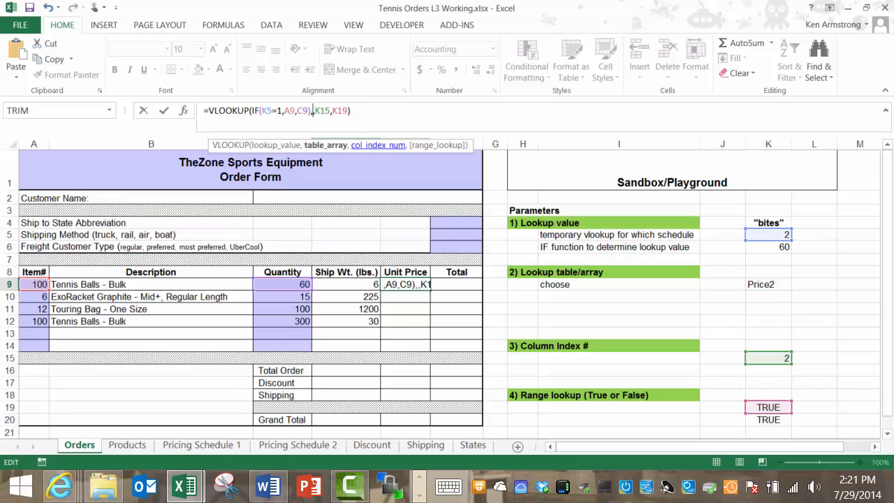
{"action": "type", "text": "CHOOSE(K5,\"Price1\",\"Price2\")"}
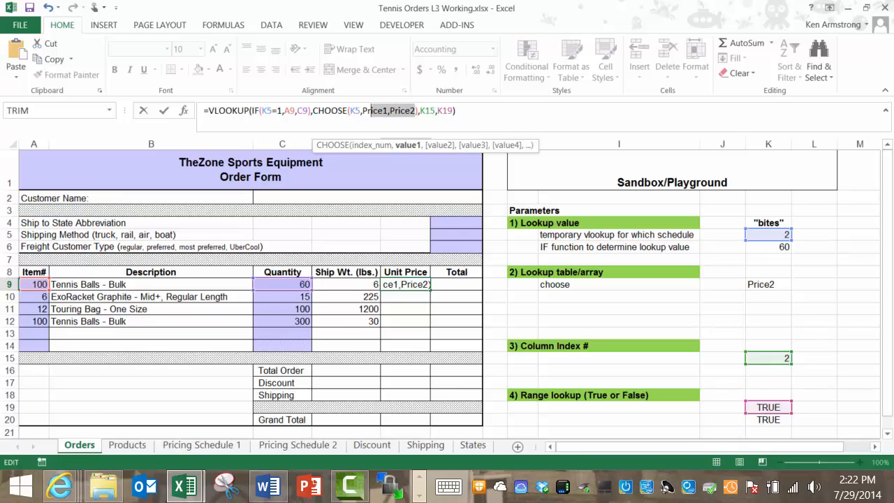
{"action": "double_click", "coordinate": [375, 111]}
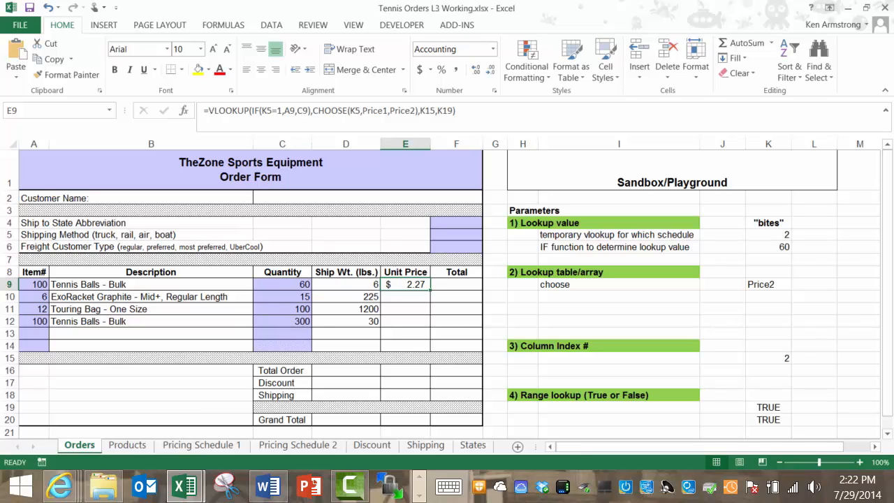
- Replace E9's K15 and K19 references with a literal 2 and the test K5<>1, still giving $2.27
{"action": "left_click", "coordinate": [762, 357]}
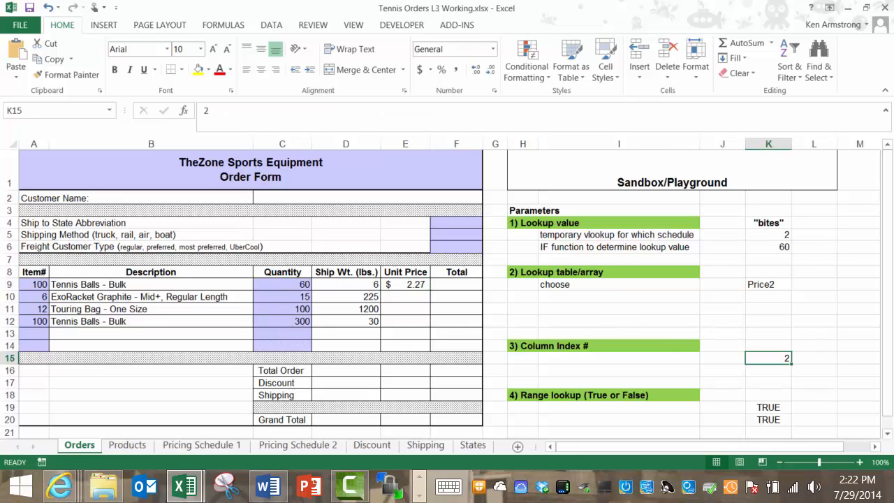
{"action": "left_click", "coordinate": [404, 284]}
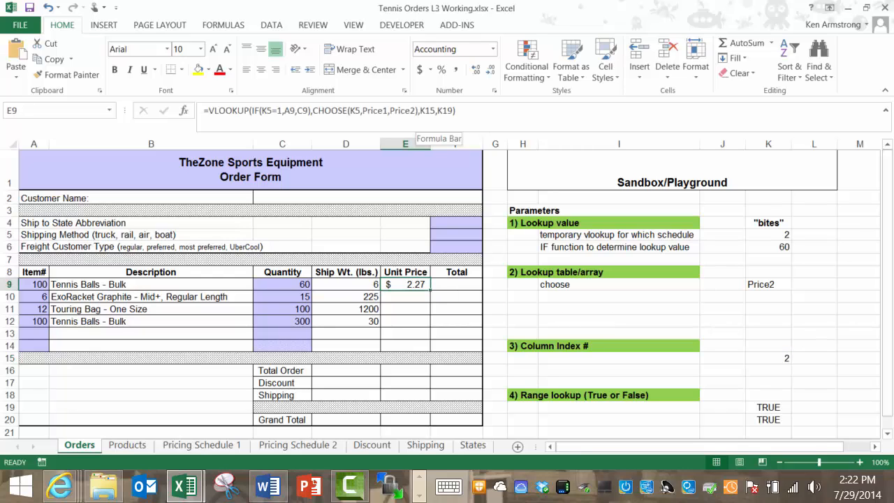
{"action": "double_click", "coordinate": [405, 285]}
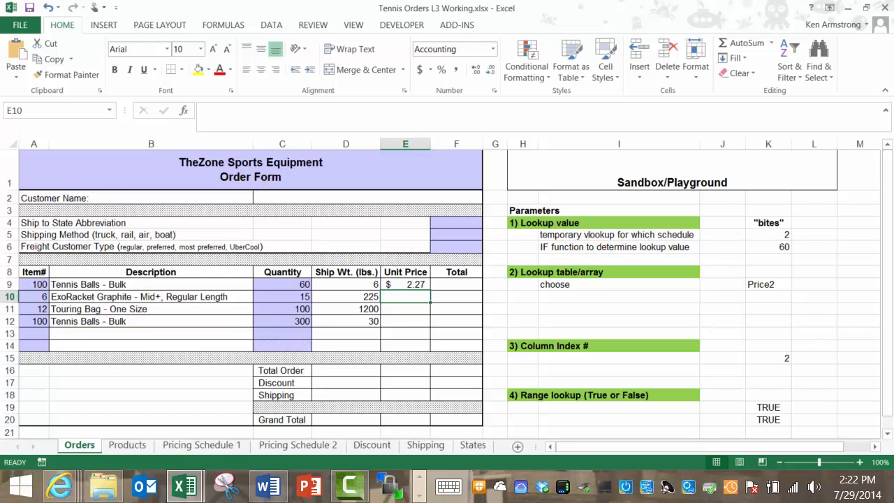
{"action": "left_click", "coordinate": [405, 285]}
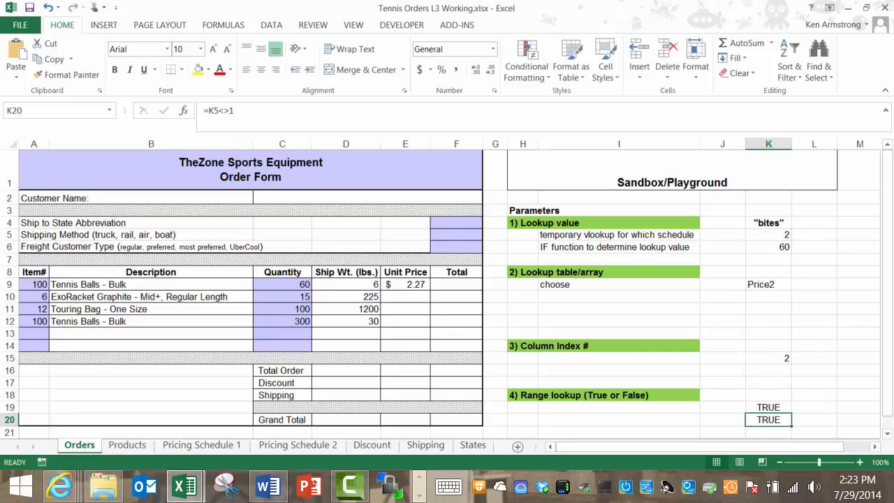
{"action": "left_click", "coordinate": [405, 284]}
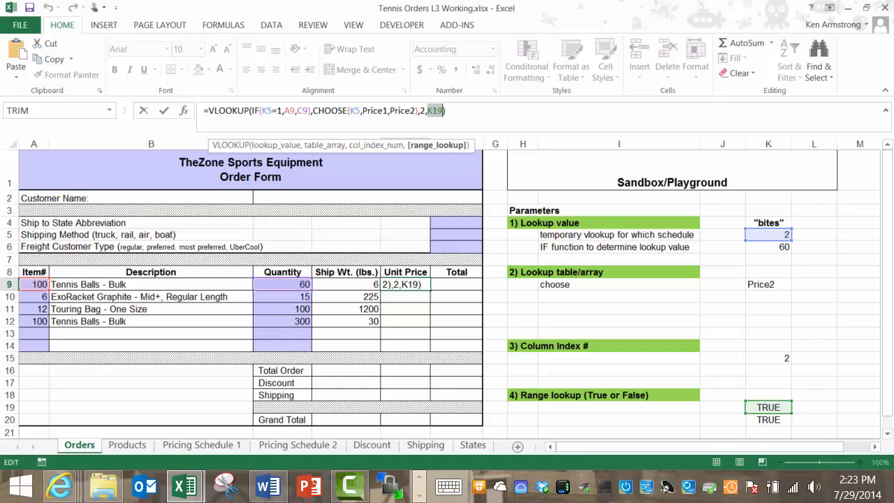
{"action": "type", "text": "K5<>1"}
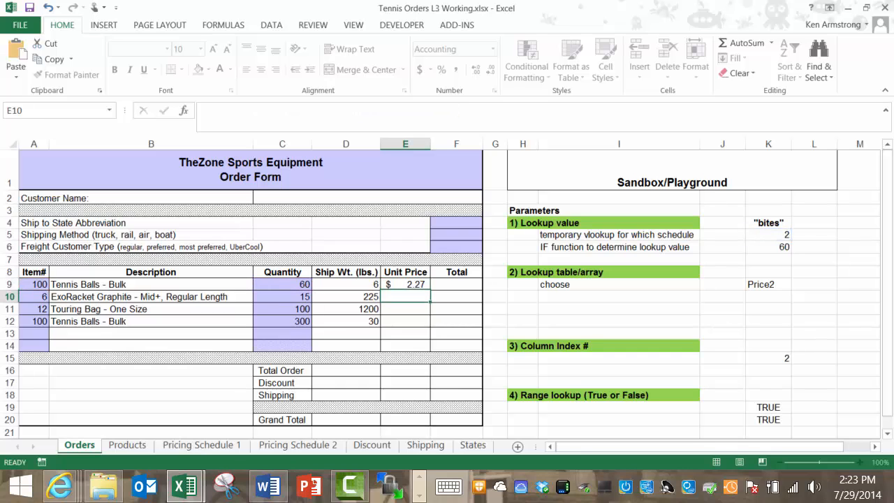
- Try item 1 in A9 against Pricing Schedule 1's fixed price, then restore 100
{"action": "left_click", "coordinate": [405, 284]}
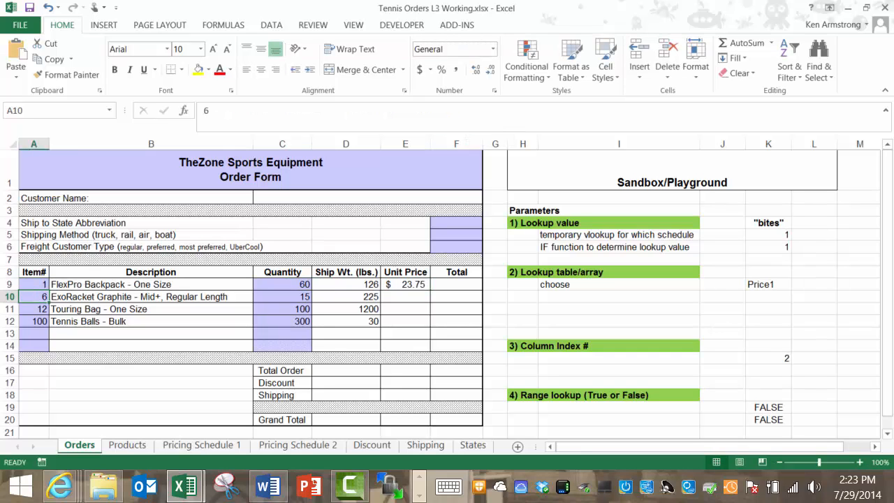
{"action": "left_click", "coordinate": [201, 444]}
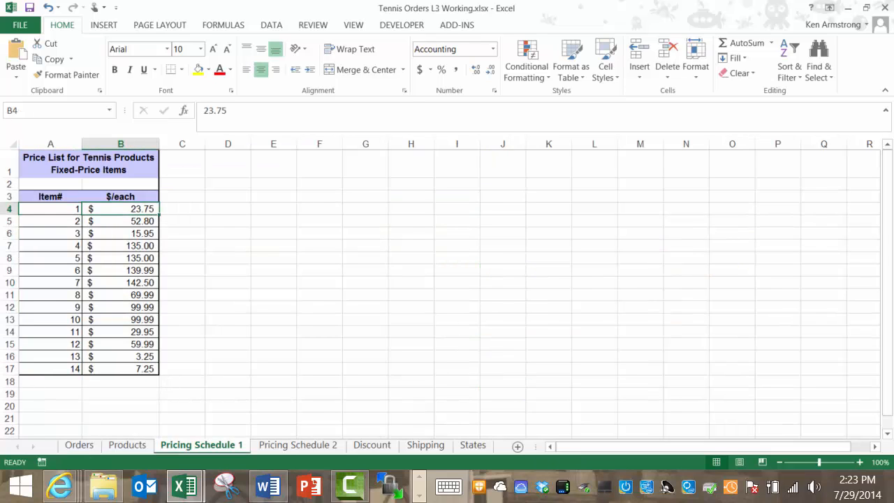
{"action": "left_click", "coordinate": [78, 444]}
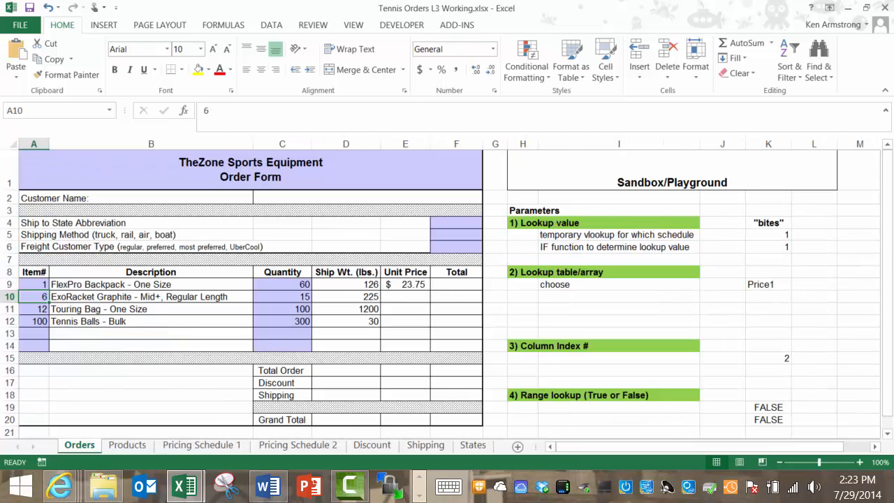
{"action": "type", "text": "100"}
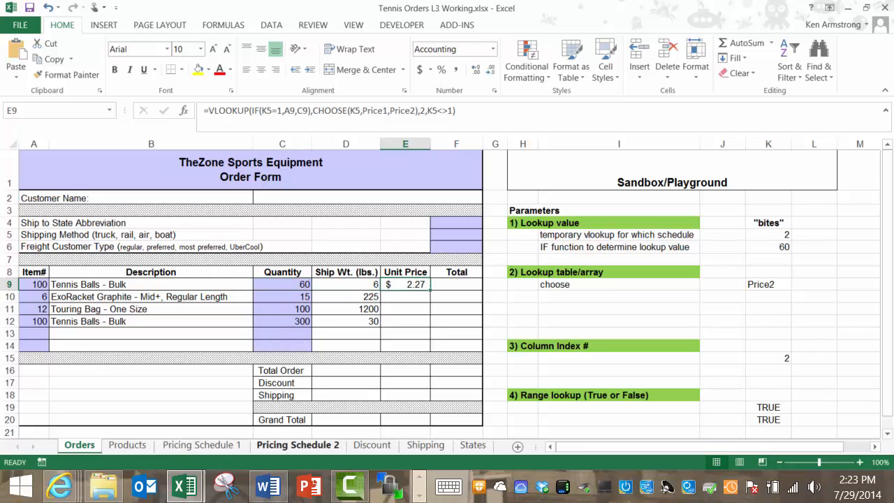
- Set quantity 250 and compare with Pricing Schedule 2's 120 and 240 tiers, pricing at $2.00
{"action": "left_click", "coordinate": [297, 444]}
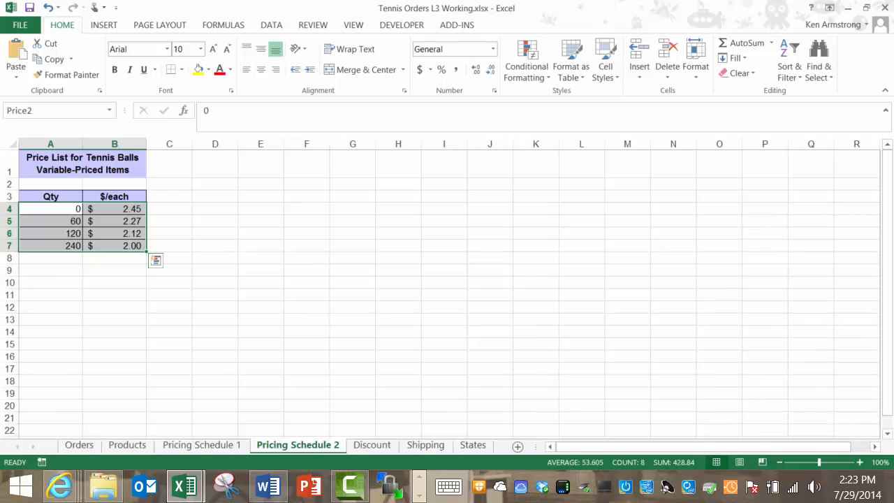
{"action": "left_click", "coordinate": [115, 221]}
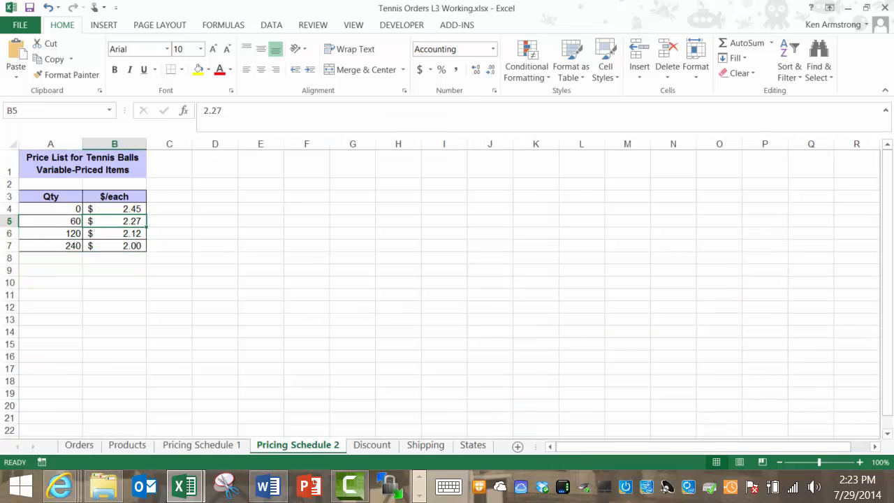
{"action": "left_click", "coordinate": [78, 444]}
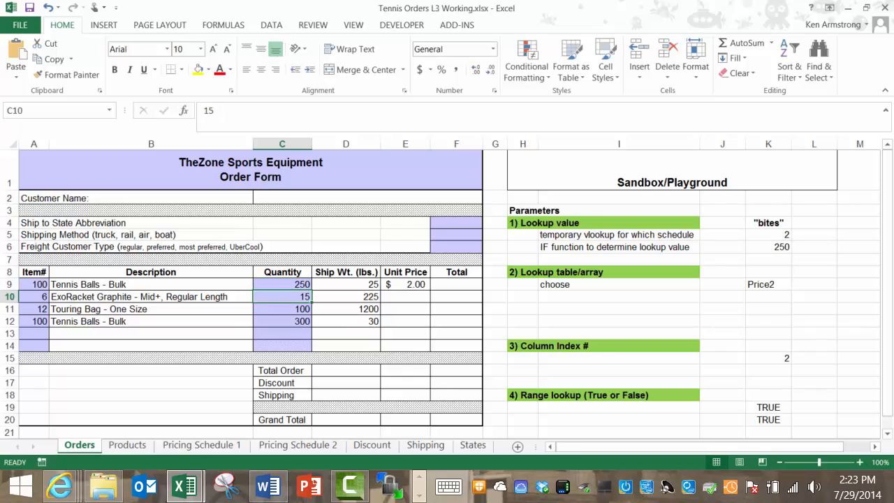
{"action": "left_click", "coordinate": [298, 444]}
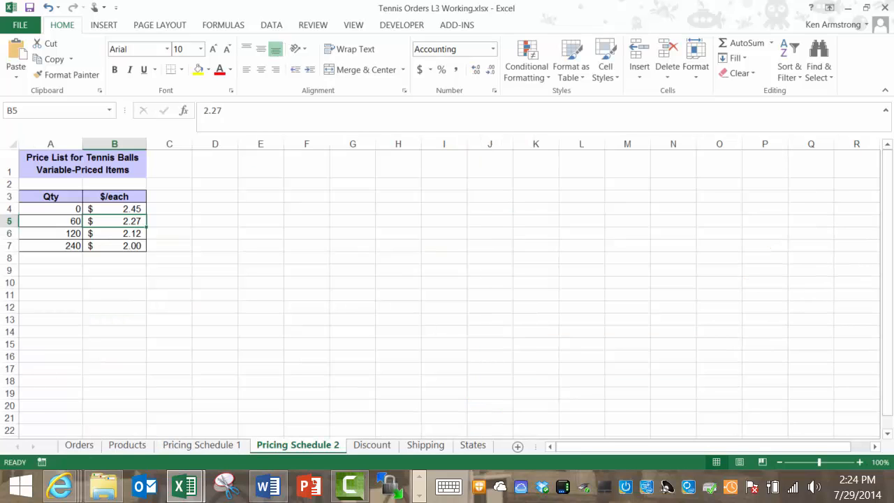
{"action": "left_click_drag", "start_coordinate": [50, 233], "coordinate": [115, 246]}
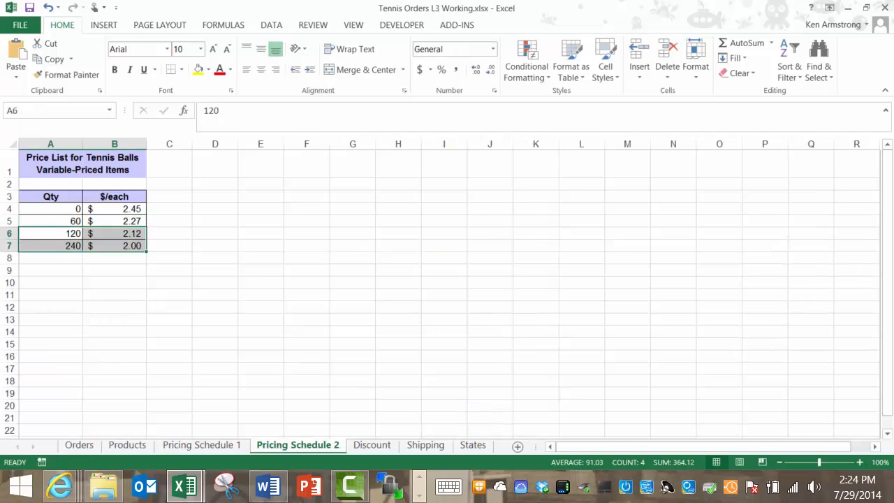
{"action": "left_click", "coordinate": [50, 245]}
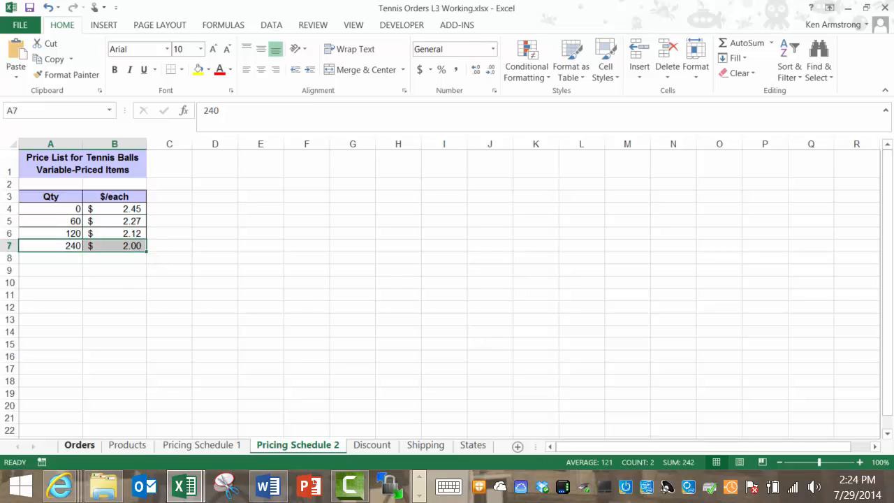
{"action": "left_click", "coordinate": [78, 444]}
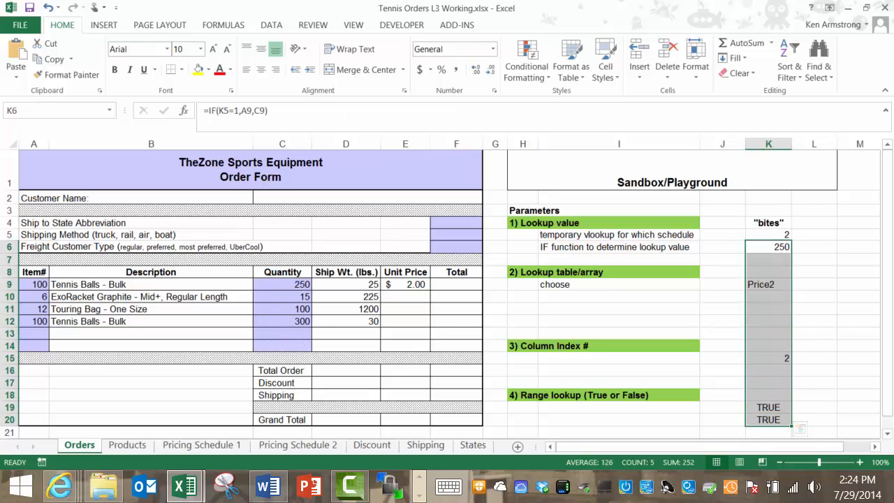
- Clear sandbox cells K19, K20, K15 and K9, keeping the K5/K6 lookup value helpers; E9 stays $2.00
{"action": "left_click", "coordinate": [768, 246]}
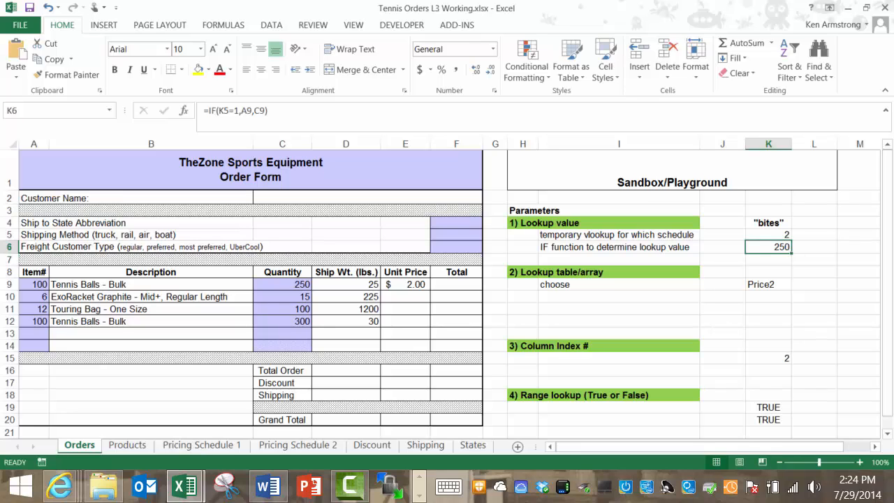
{"action": "left_click", "coordinate": [767, 419]}
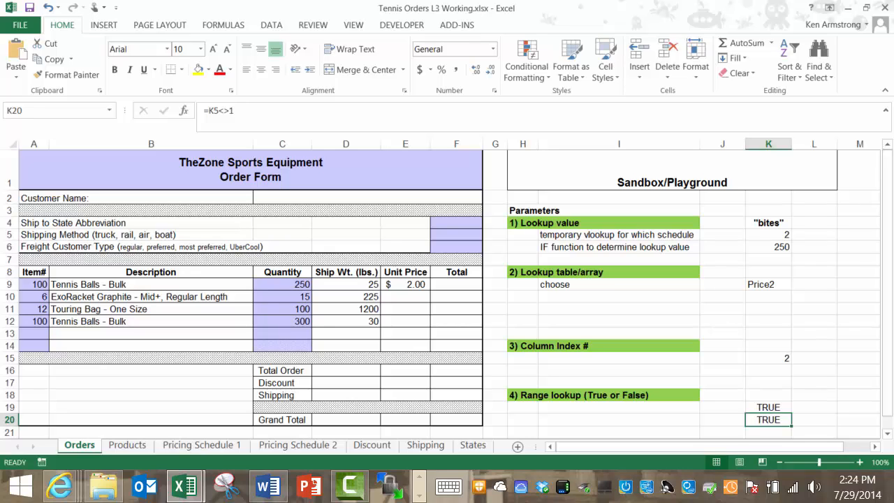
{"action": "left_click", "coordinate": [767, 408]}
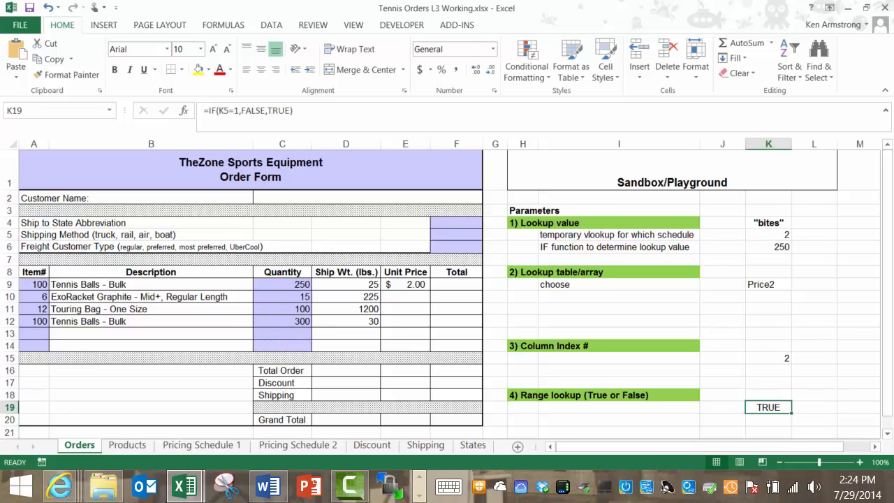
{"action": "key", "text": "Delete"}
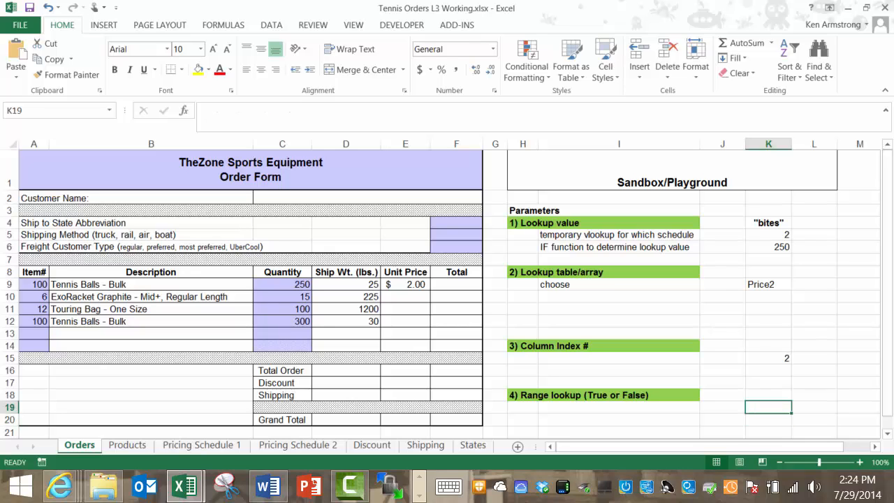
{"action": "left_click", "coordinate": [768, 357]}
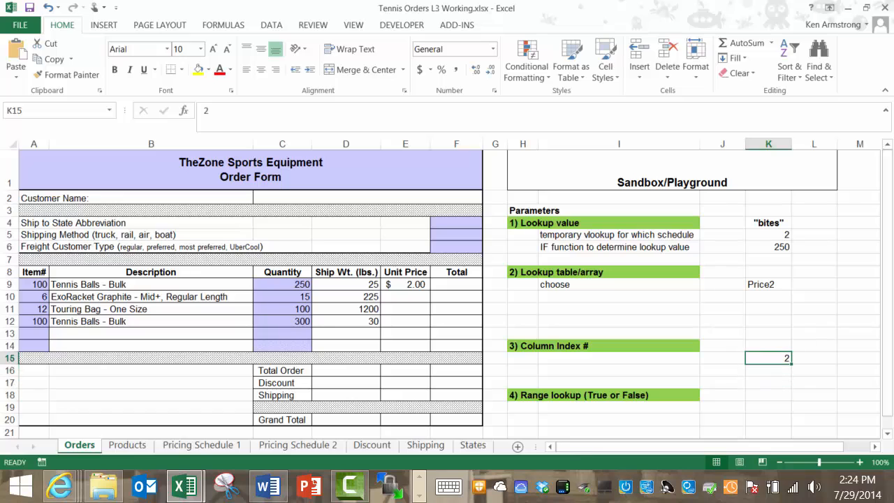
{"action": "left_click", "coordinate": [768, 308]}
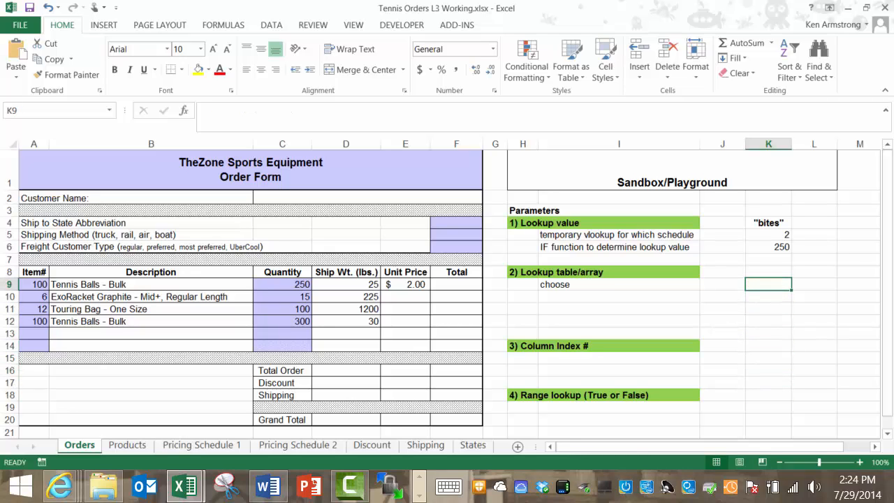
{"action": "left_click", "coordinate": [768, 234]}
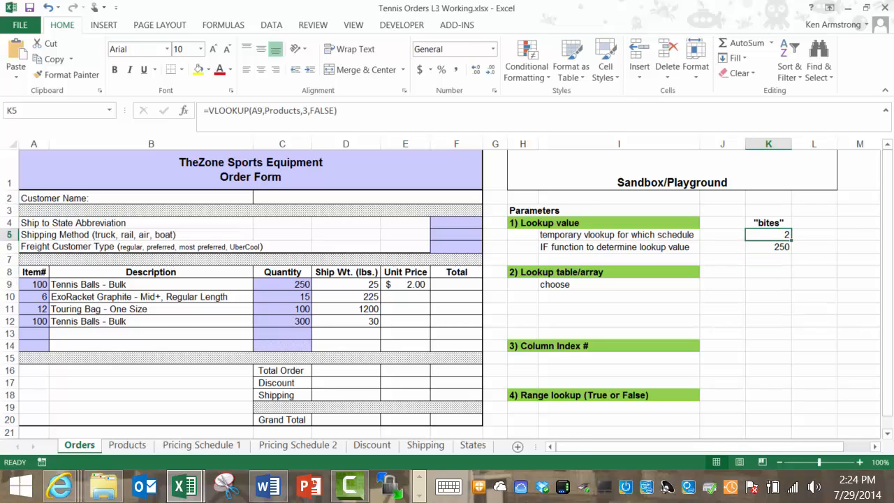
{"action": "left_click", "coordinate": [768, 245]}
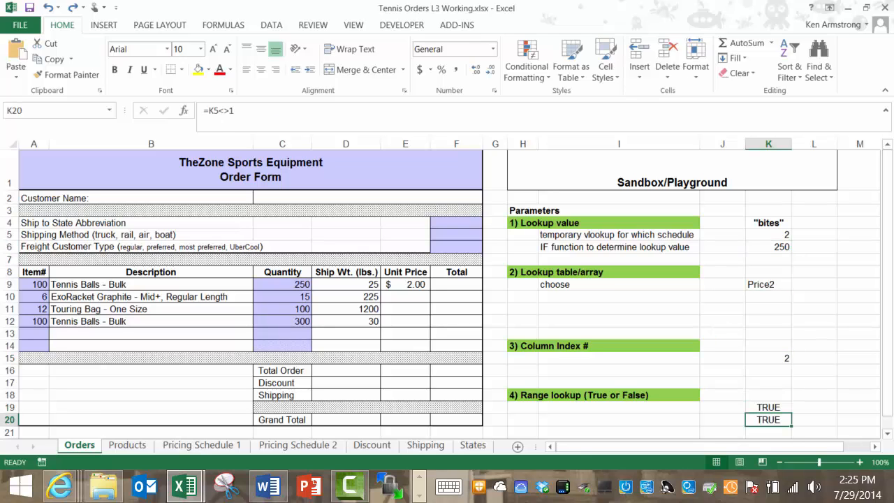
{"action": "left_click", "coordinate": [767, 235]}
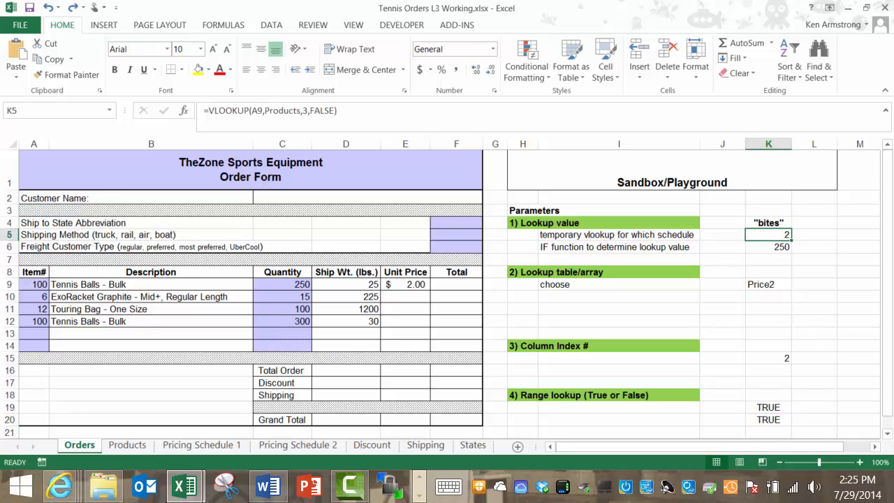
{"action": "left_click", "coordinate": [405, 285]}
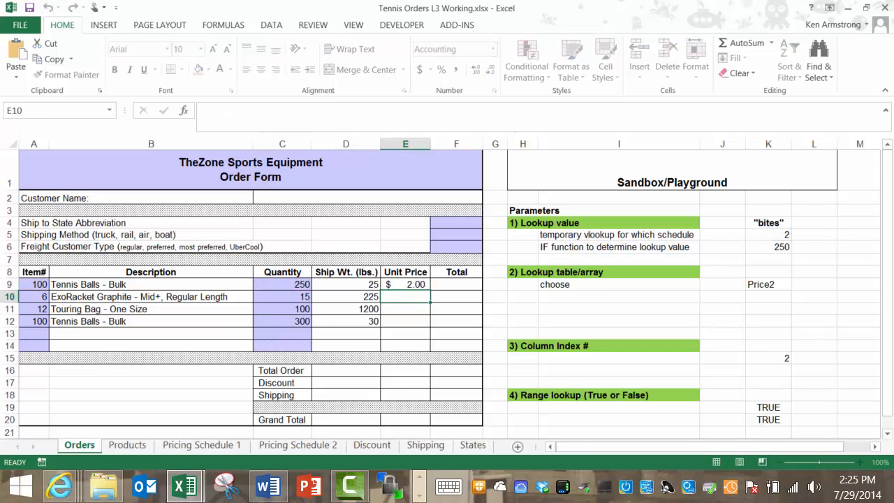
- Trace E9's precedents from the Formulas ribbon, then remove the arrows and select K5
{"action": "left_click", "coordinate": [223, 25]}
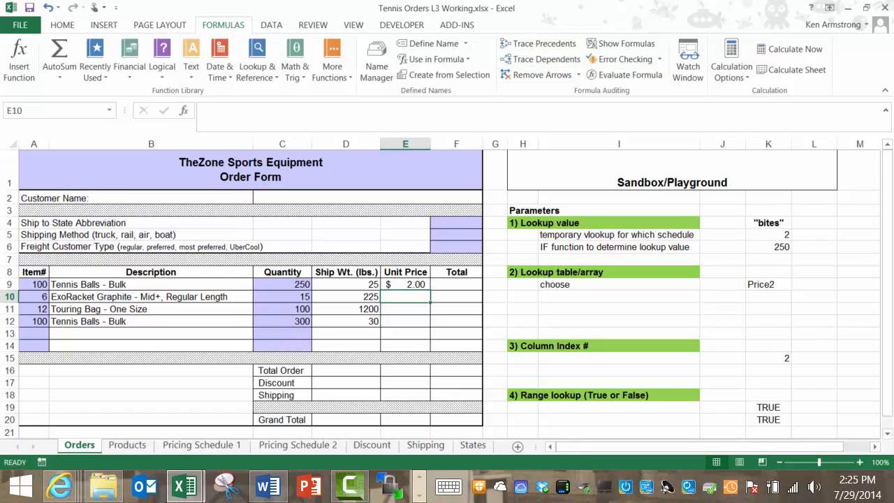
{"action": "left_click", "coordinate": [405, 284]}
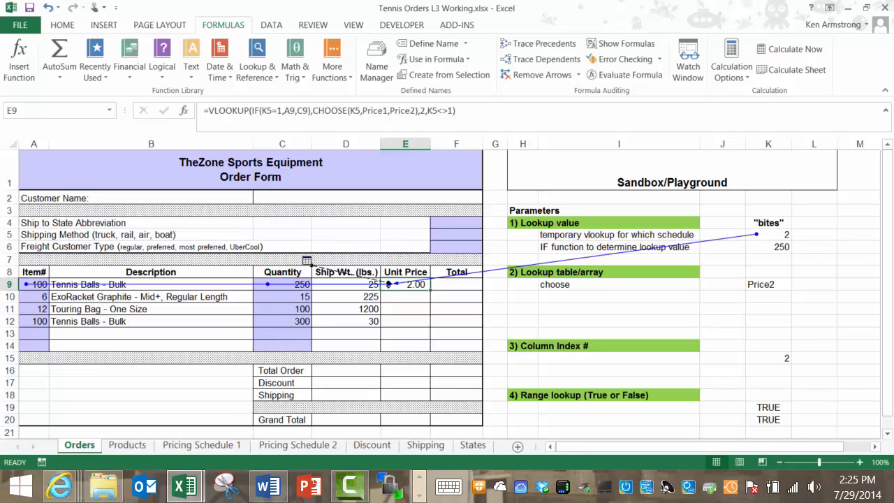
{"action": "left_click", "coordinate": [768, 235]}
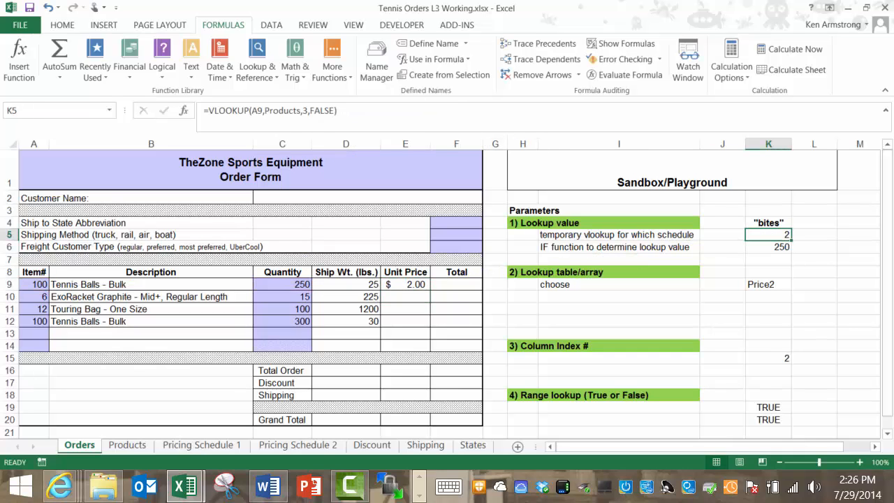
- Replace each K5 reference in E9 with VLOOKUP(A9,Products,3,FALSE), still returning $2.00
{"action": "double_click", "coordinate": [768, 234]}
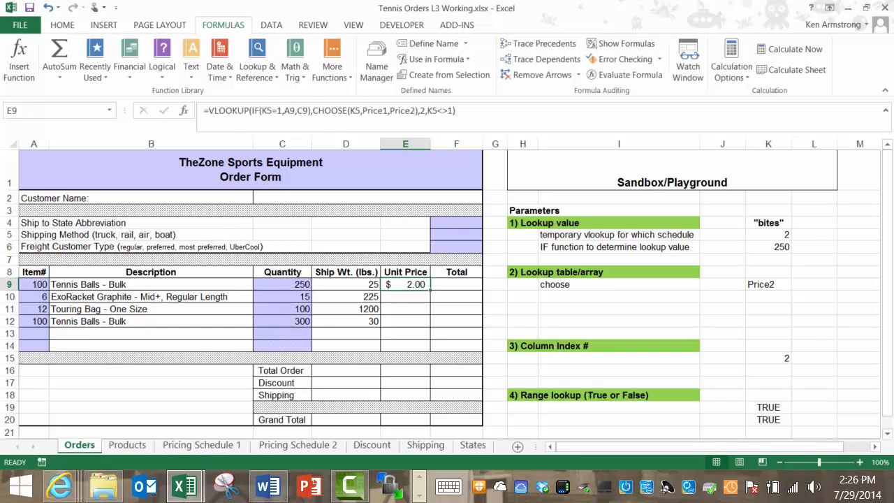
{"action": "double_click", "coordinate": [405, 285]}
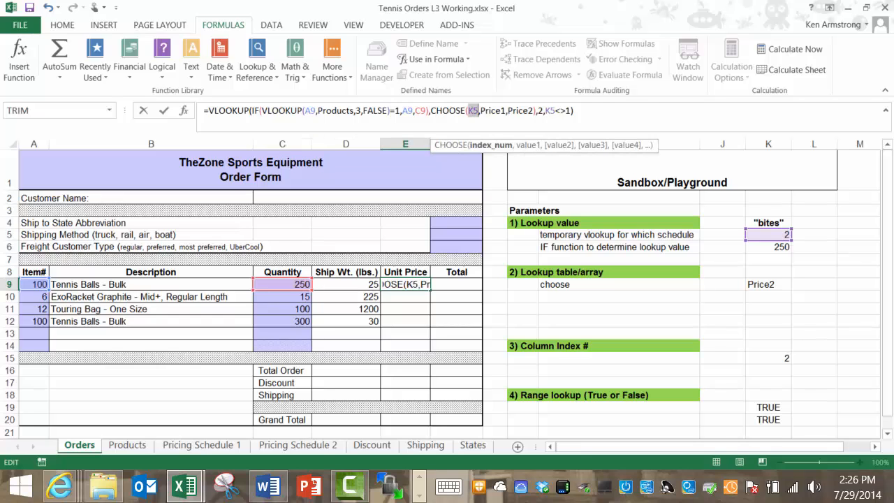
{"action": "type", "text": "VLOOKUP(A9,Products,3,FALSE)"}
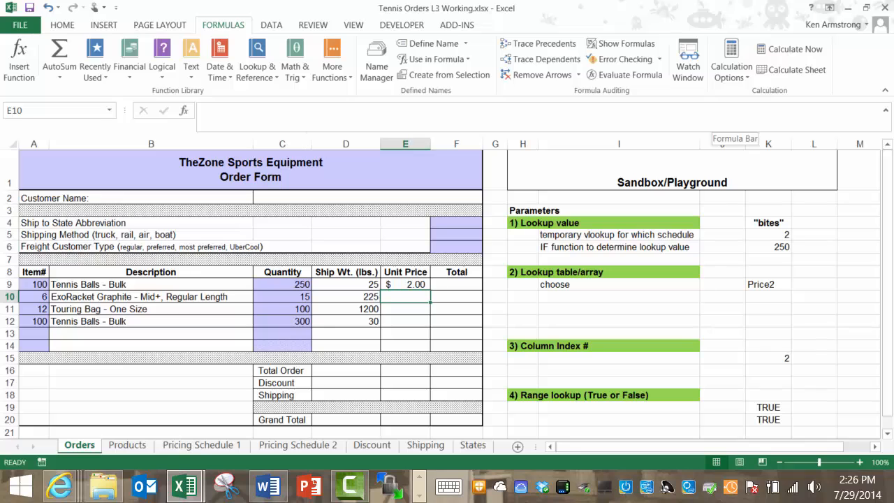
{"action": "left_click", "coordinate": [404, 284]}
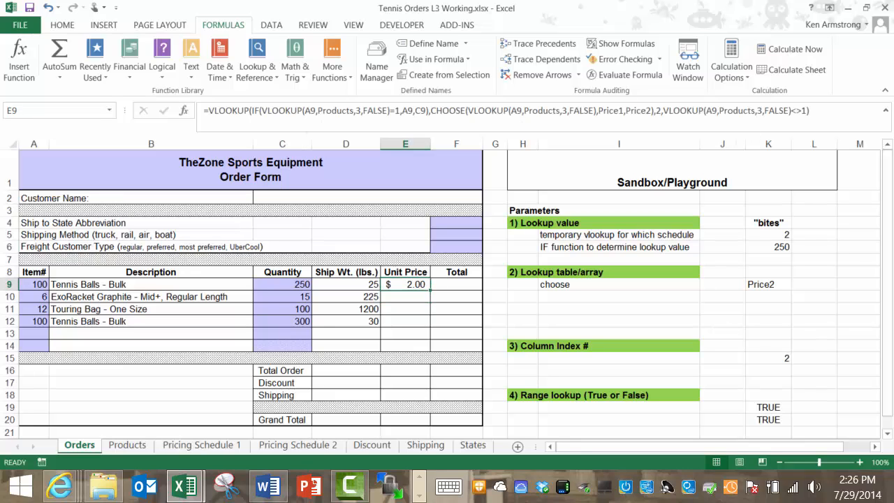
{"action": "left_click", "coordinate": [543, 43]}
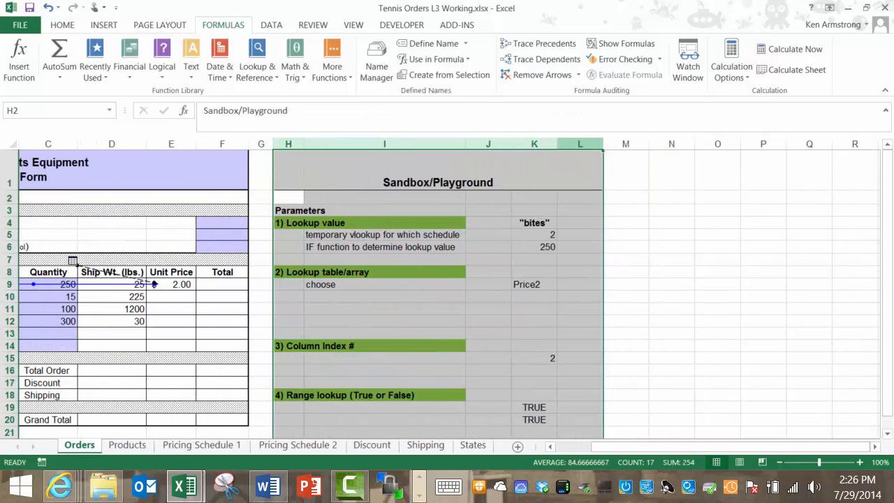
- Clear the contents of sandbox columns H:L
{"action": "right_click", "coordinate": [580, 142]}
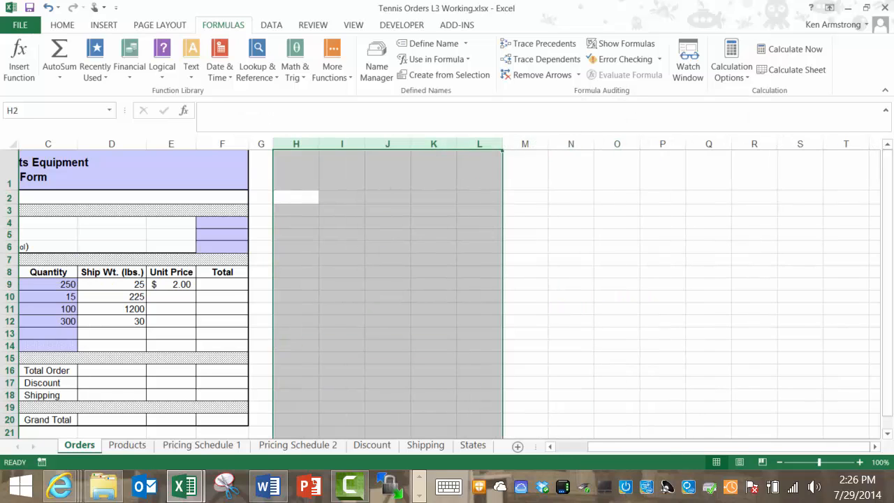
{"action": "left_click", "coordinate": [171, 285]}
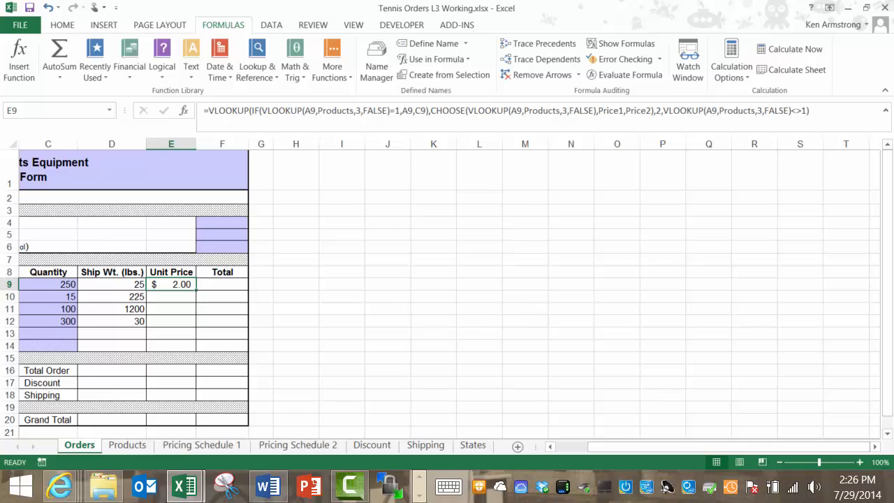
- Wrap E9 in IF(ISBLANK(A9),"",…) and fill it down to E14 to price every order line
{"action": "double_click", "coordinate": [171, 284]}
{"action": "type", "text": "if(ISBLANK(a9"}
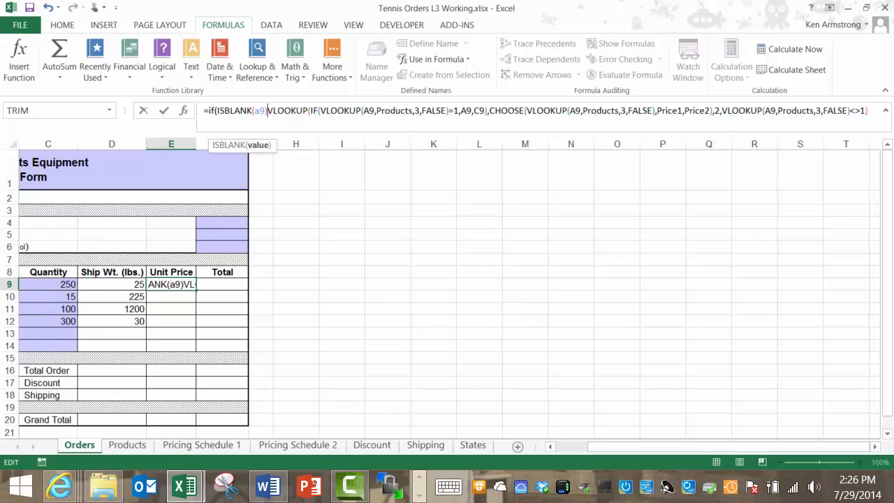
{"action": "type", "text": ",\"\","}
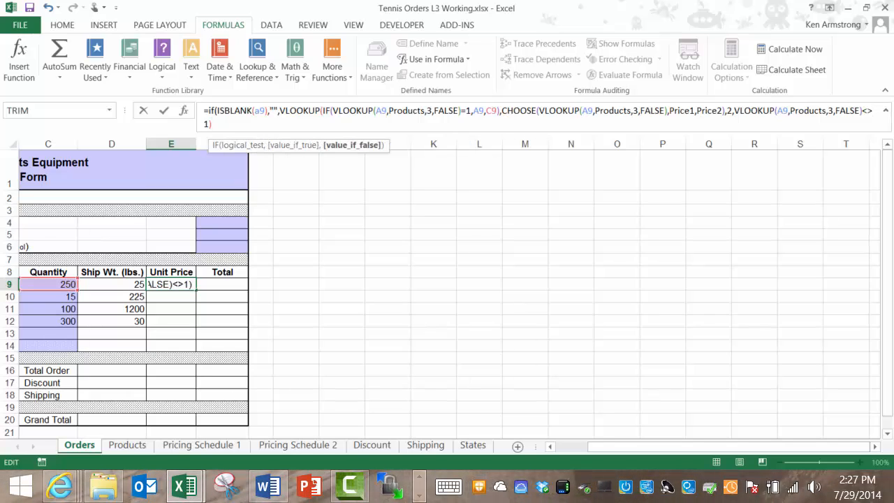
{"action": "type", "text": ")"}
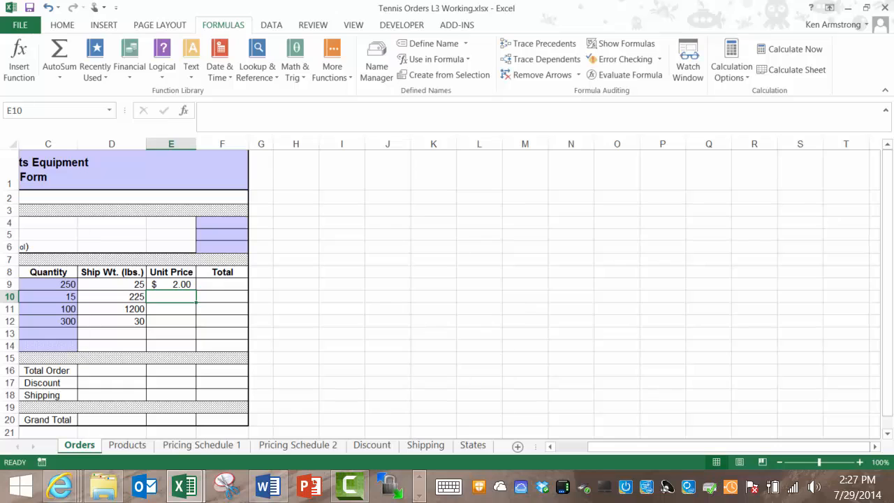
{"action": "left_click", "coordinate": [170, 285]}
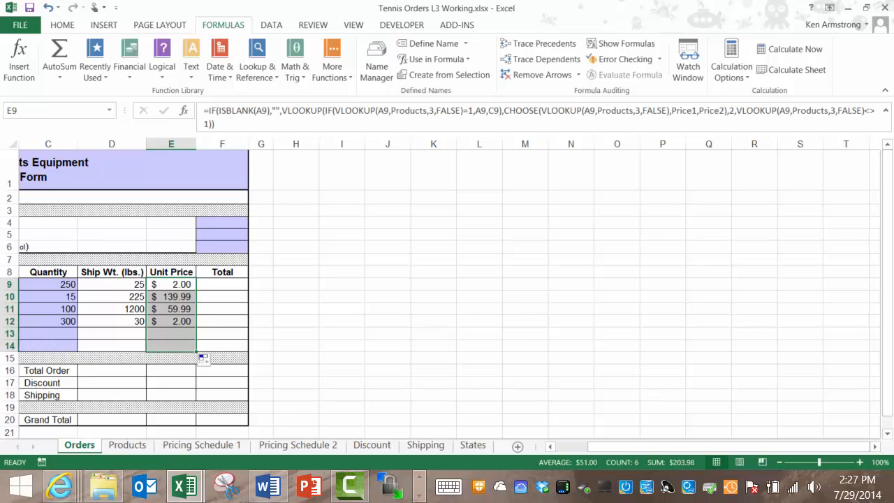
- Enter =IF(ISBLANK(A9),"",E9*C9) in F9 and fill down to F14 for blank-safe line totals
{"action": "scroll", "scroll_direction": "left", "scroll_amount": 3}
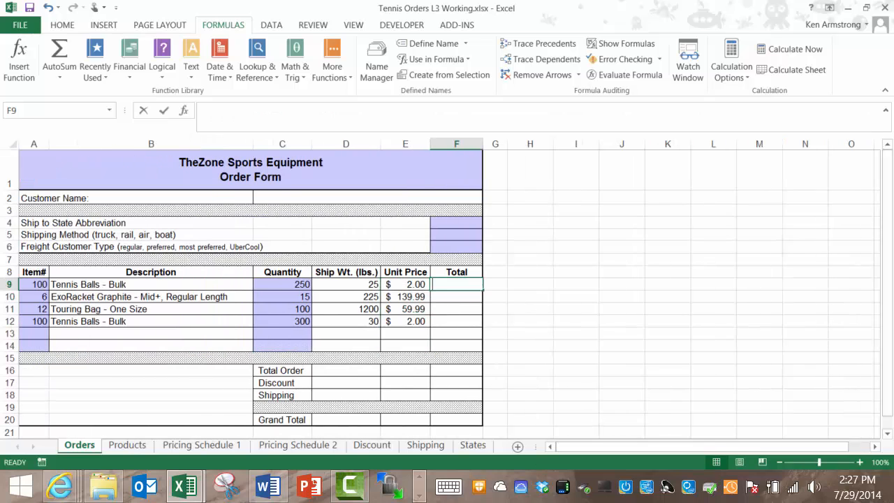
{"action": "type", "text": "=E9*"}
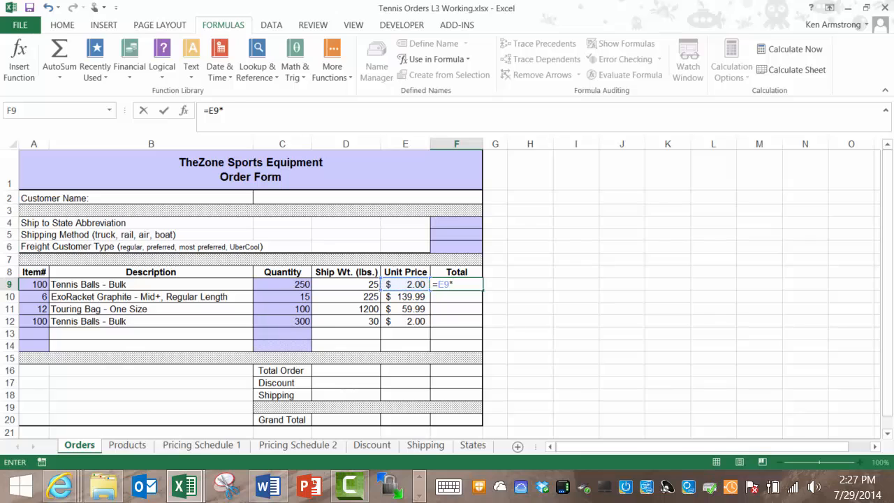
{"action": "left_click", "coordinate": [282, 285]}
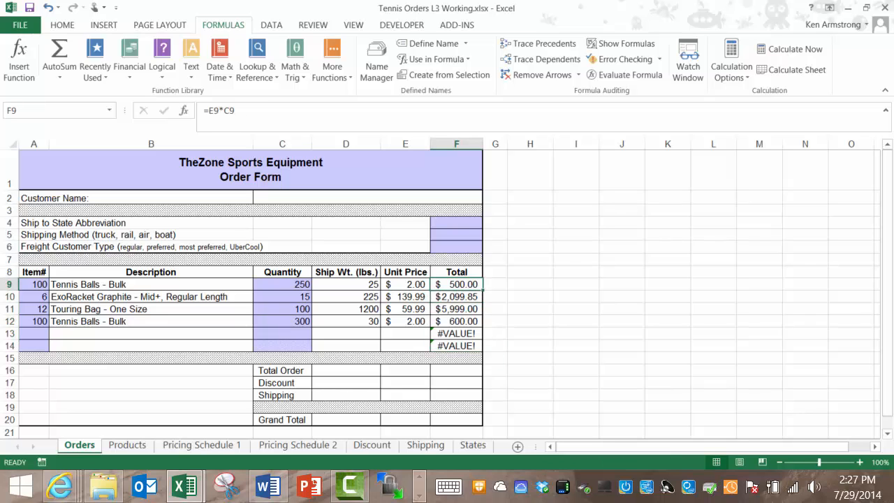
{"action": "double_click", "coordinate": [455, 285]}
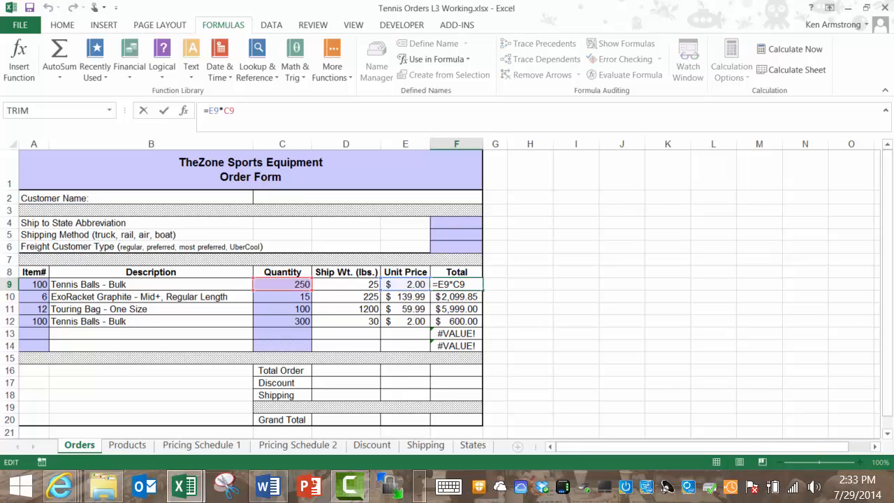
{"action": "type", "text": "if(ISBLANK(a9),\"\","}
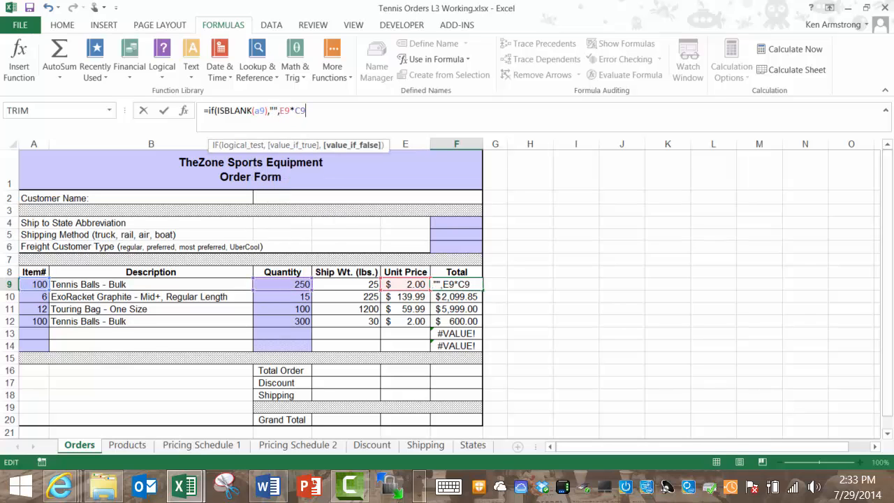
{"action": "type", "text": ")"}
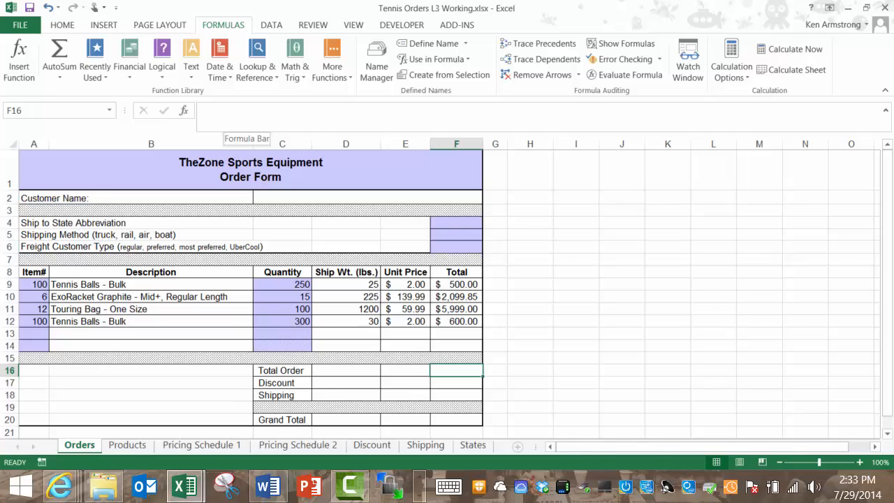
- Enter =SUM( in F16 and select the line totals F14 up to F9
{"action": "type", "text": "=sum"}
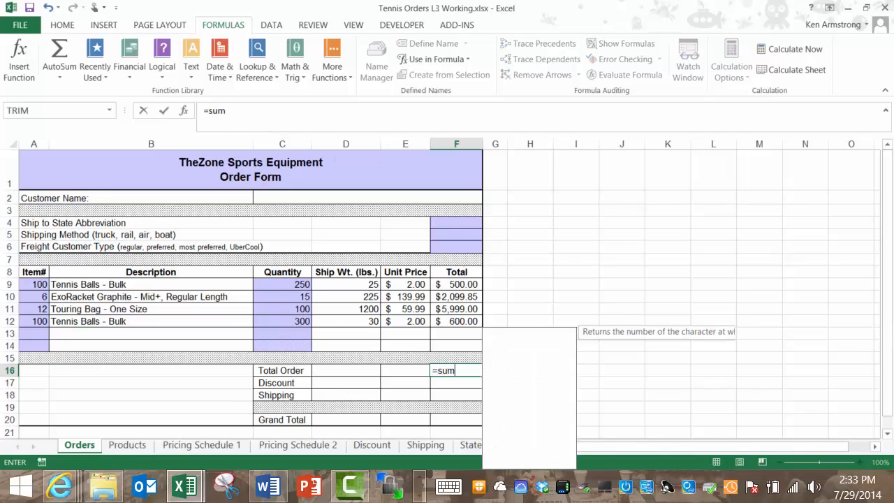
{"action": "left_click", "coordinate": [455, 346]}
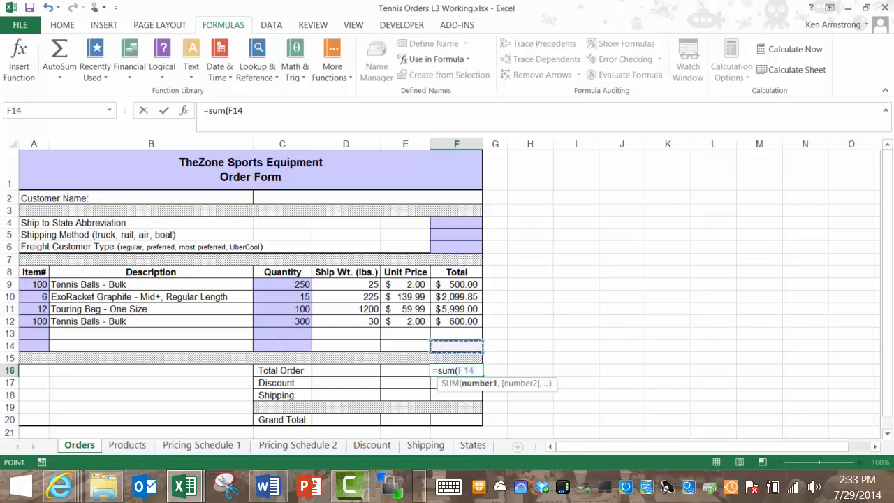
{"action": "left_click_drag", "start_coordinate": [455, 284], "coordinate": [456, 345]}
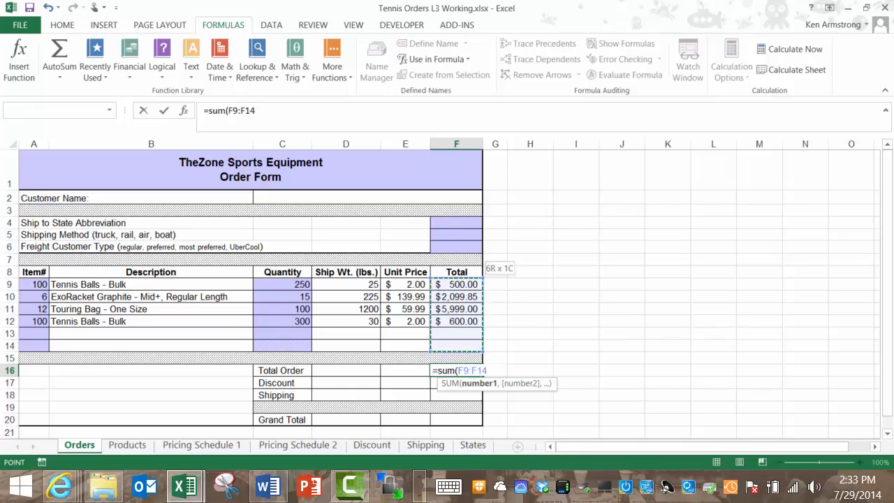